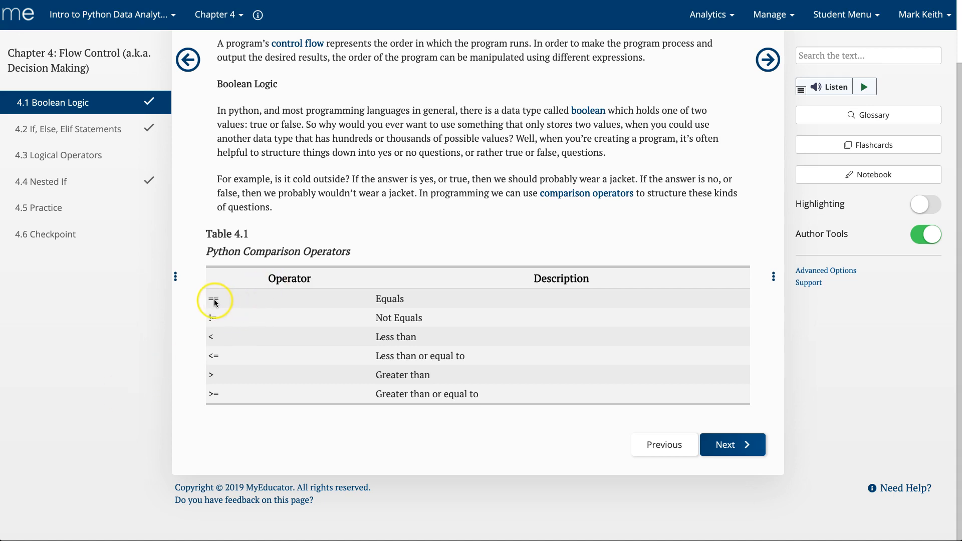
mouse_move(216, 402)
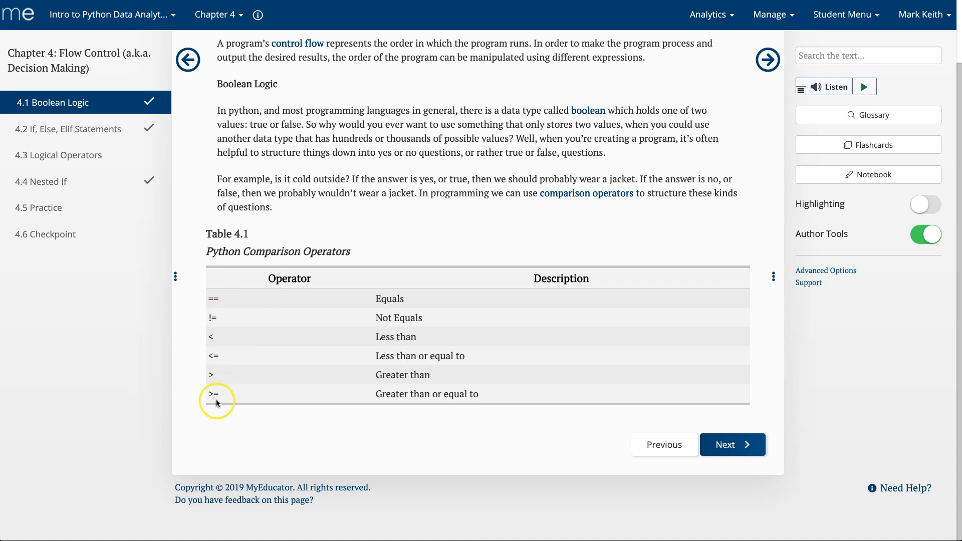
mouse_move(220, 300)
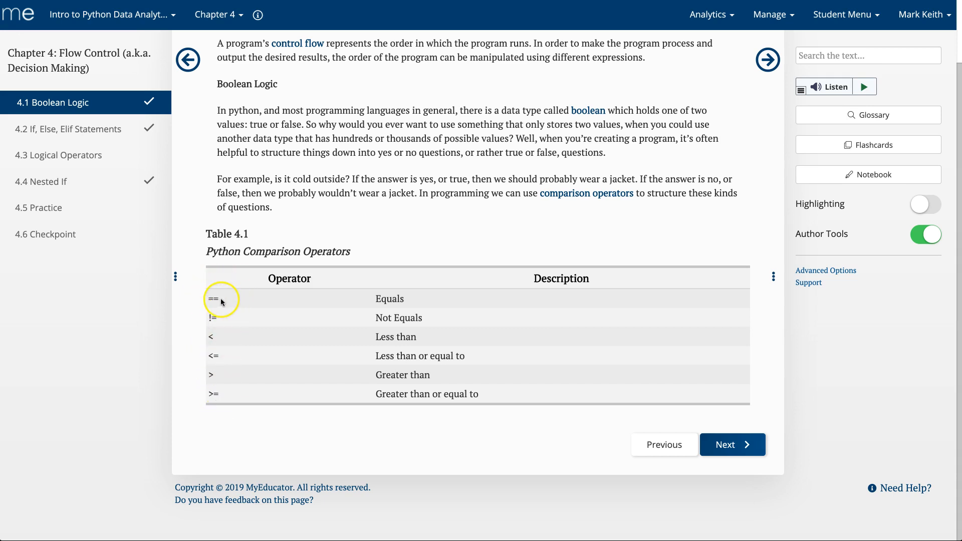
mouse_move(410, 288)
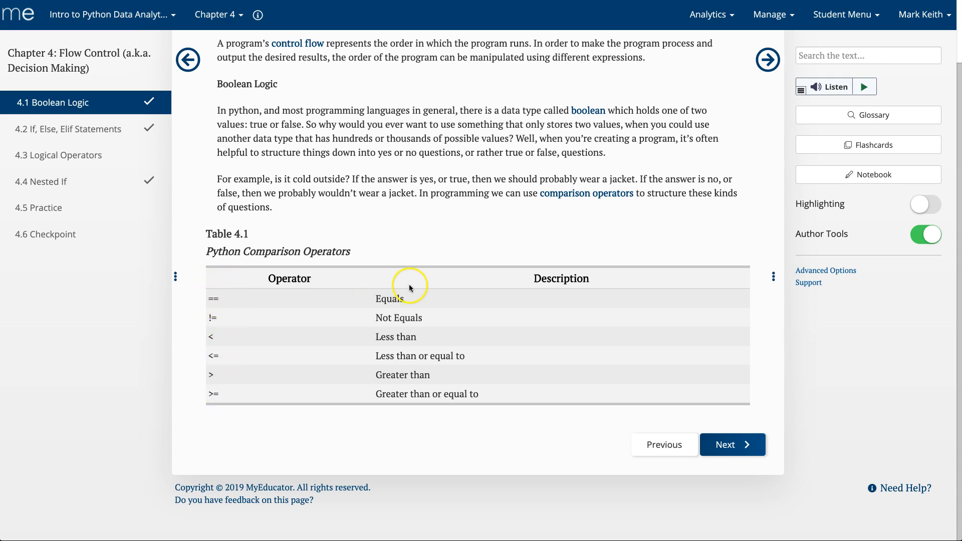
mouse_move(210, 302)
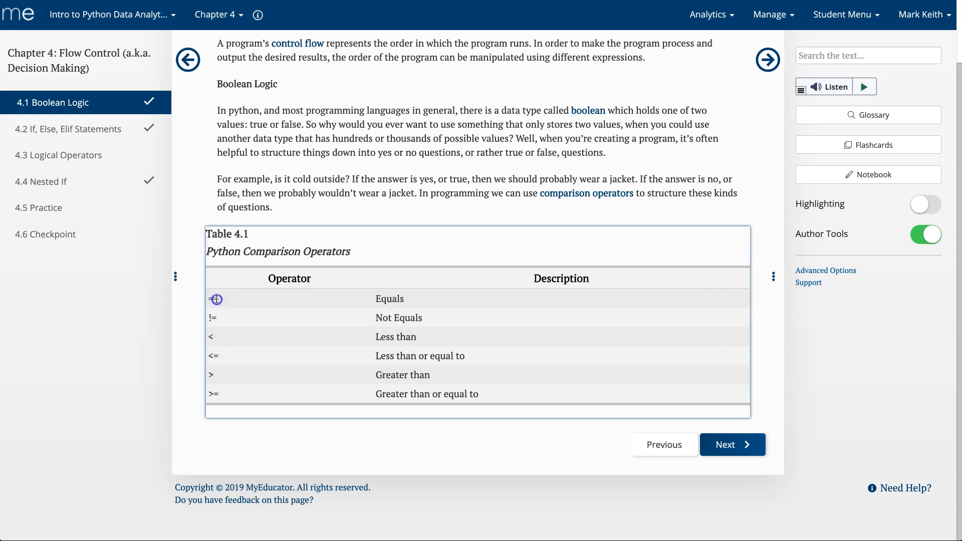
Review the == operator in the lesson's comparison table, move to the next page, and add a new code cell
click(214, 298)
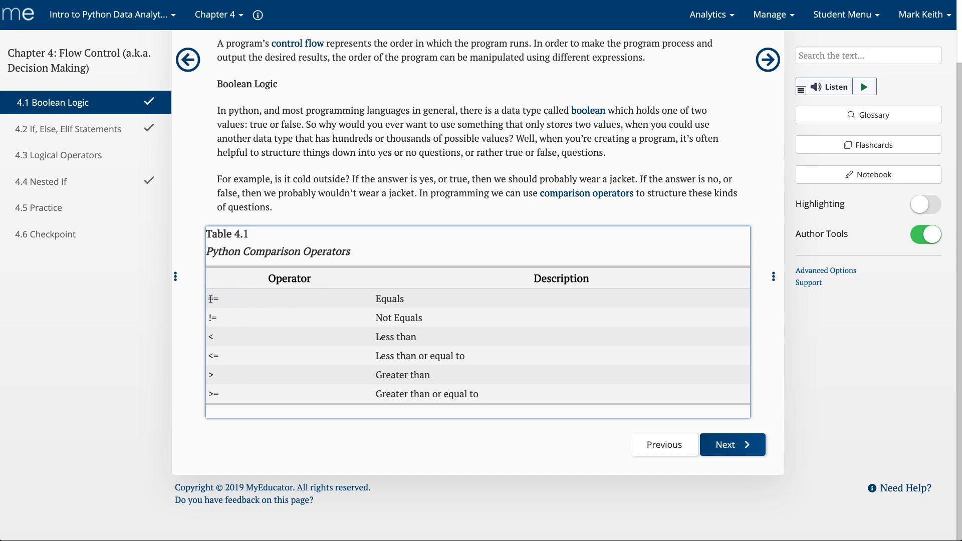
double_click(213, 299)
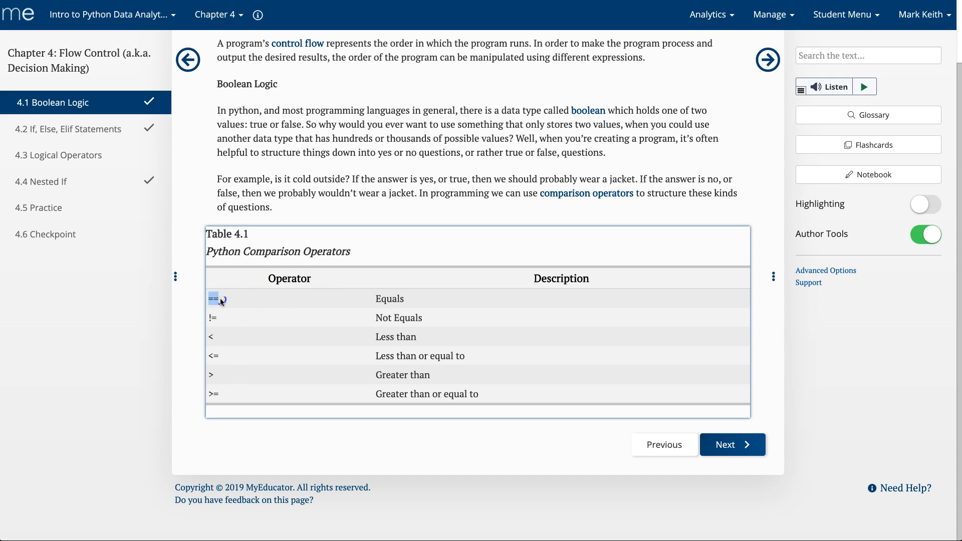
click(212, 299)
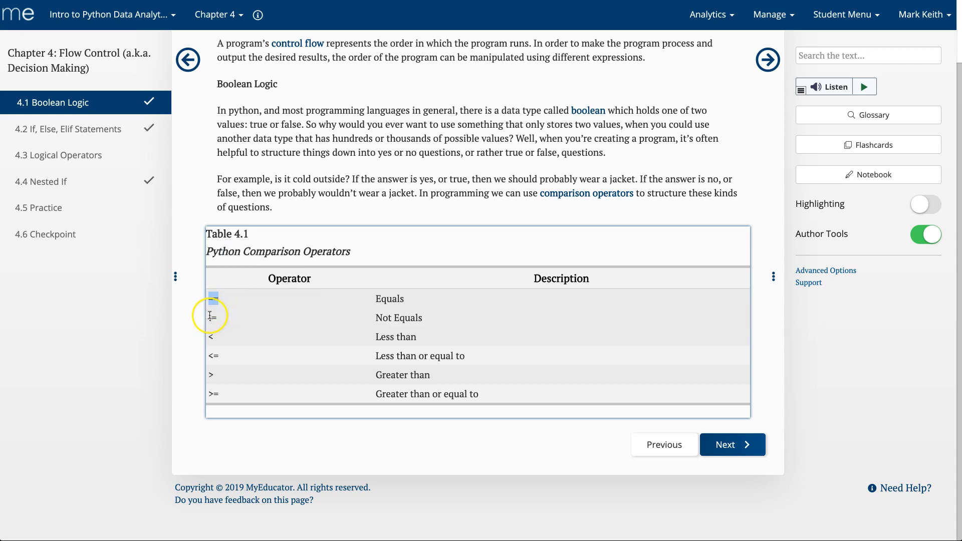
click(213, 317)
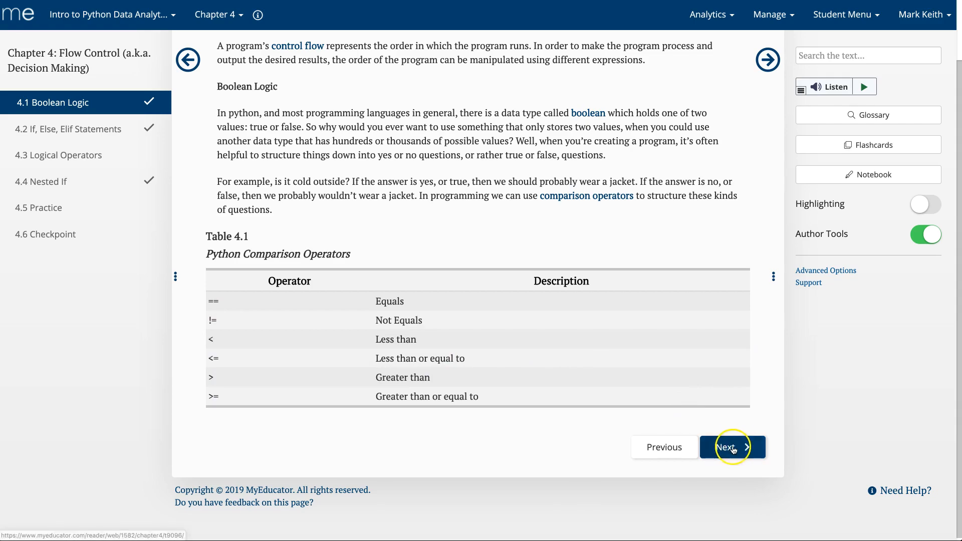
click(730, 447)
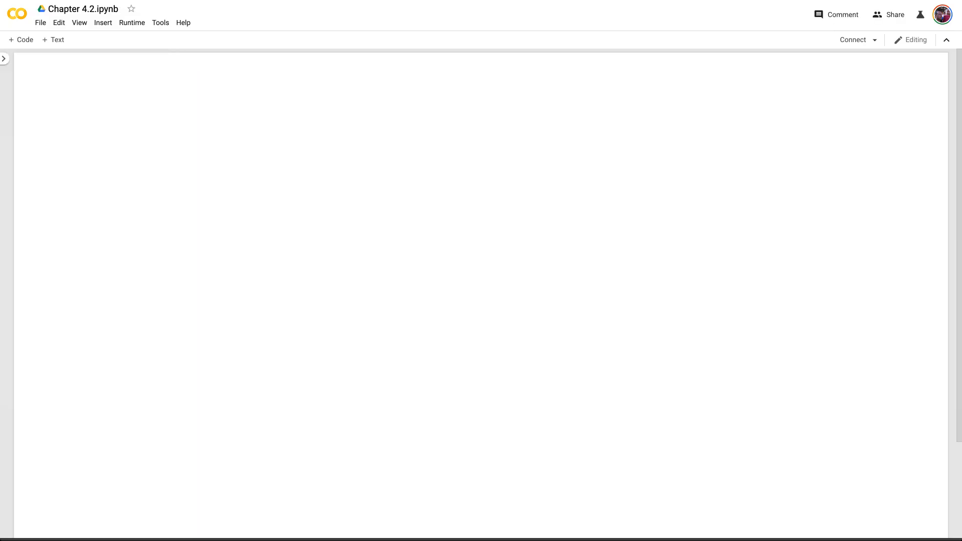
click(20, 40)
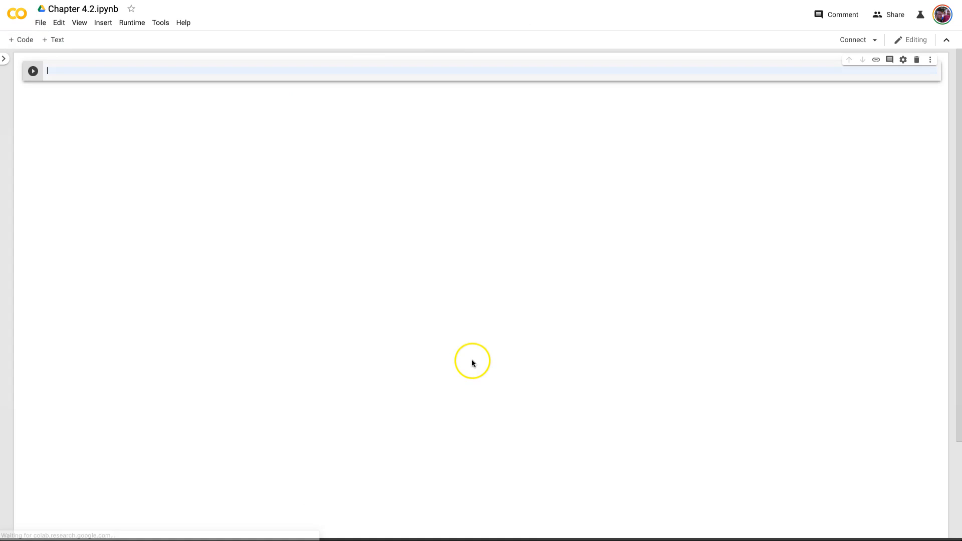
mouse_move(343, 302)
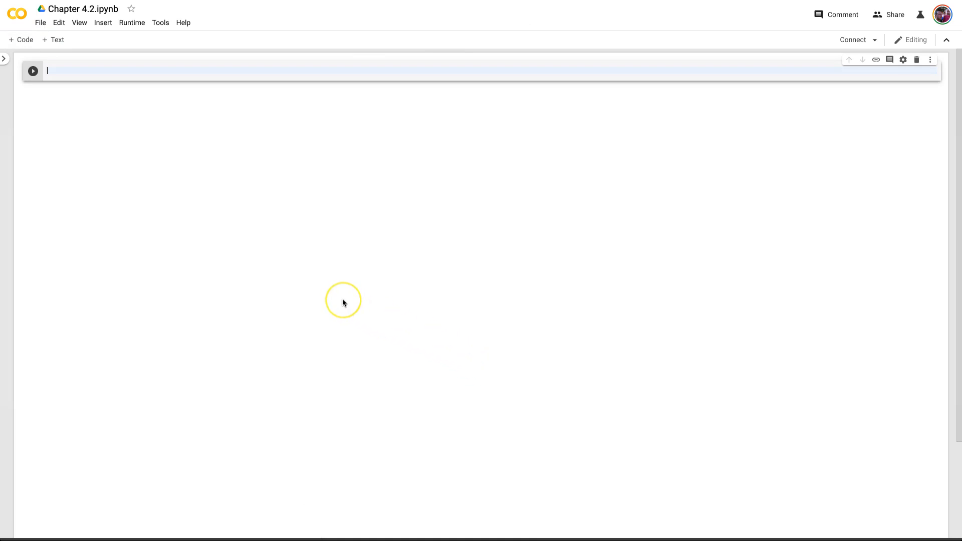
Write x = 1 with if x == 1: print("Yes, x = 1") and run the cell
text(x = 1)
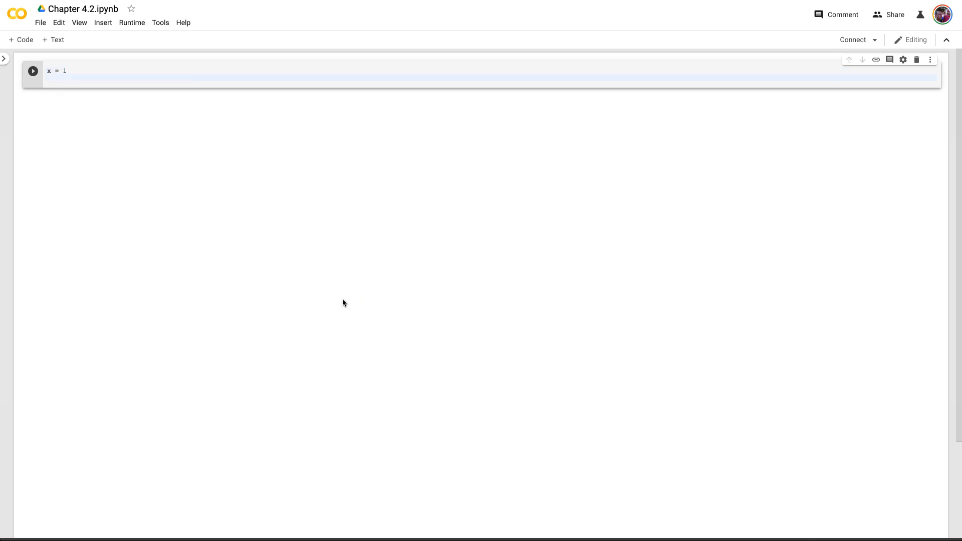
text(if)
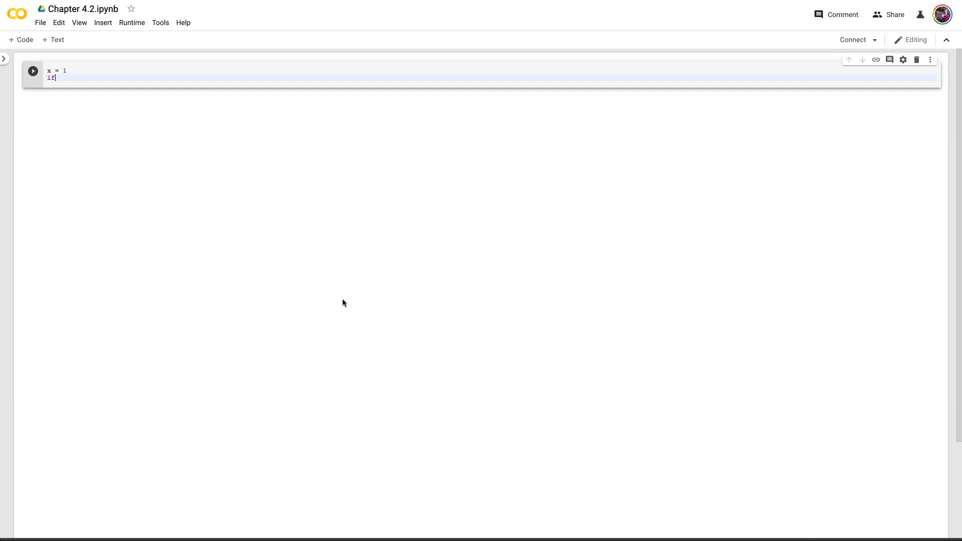
text(x==)
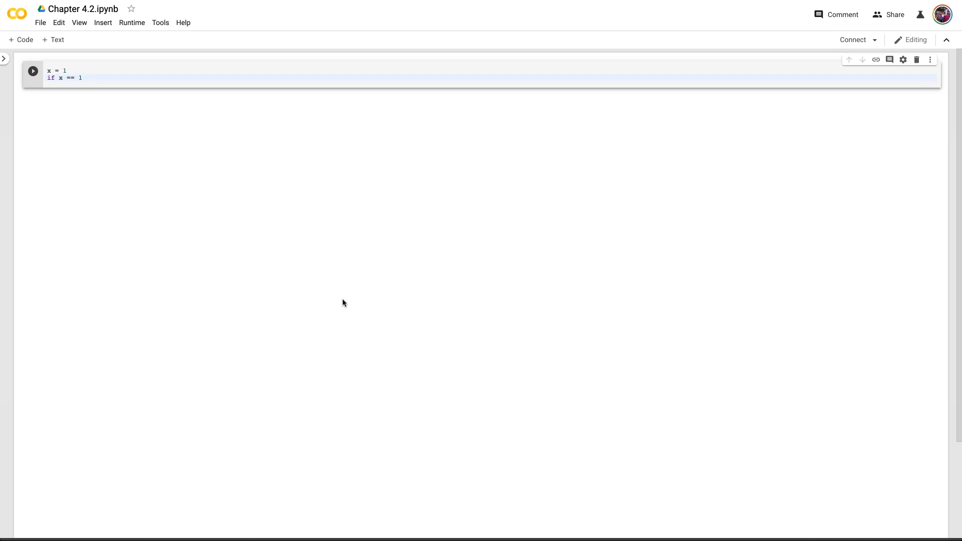
text(:)
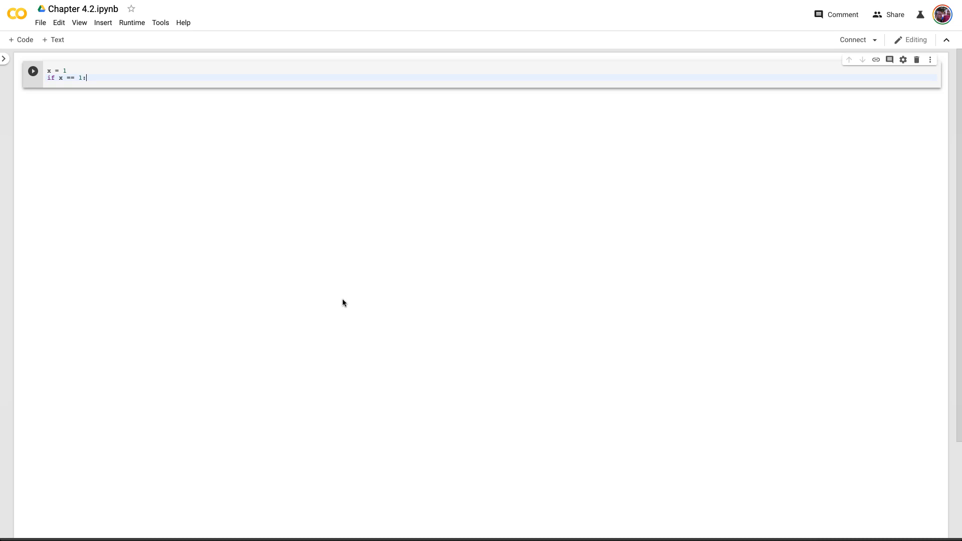
text(print)
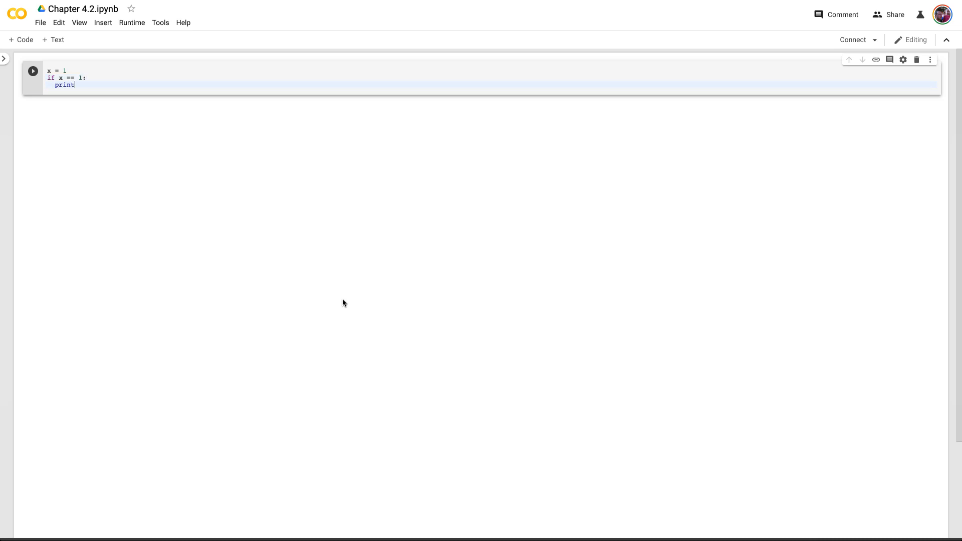
text((""))
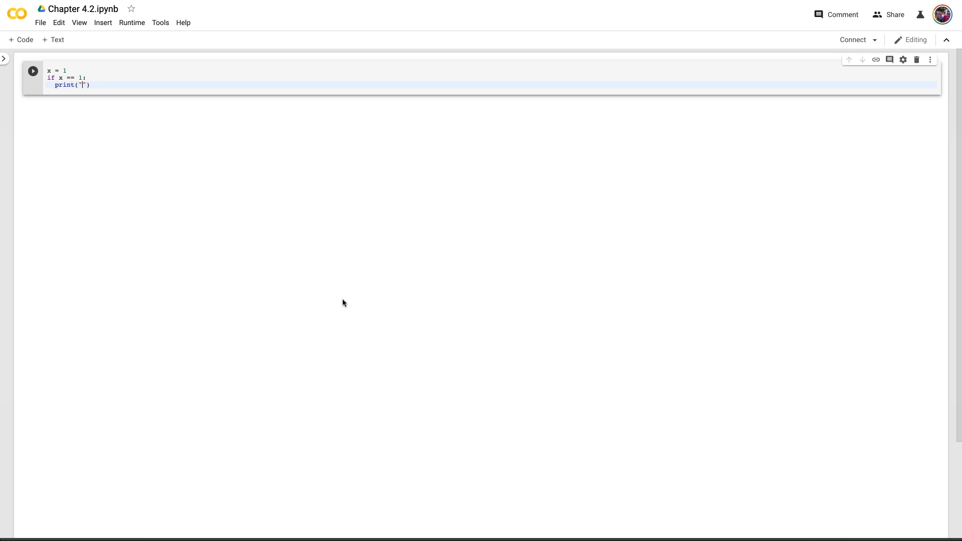
text(Yes,)
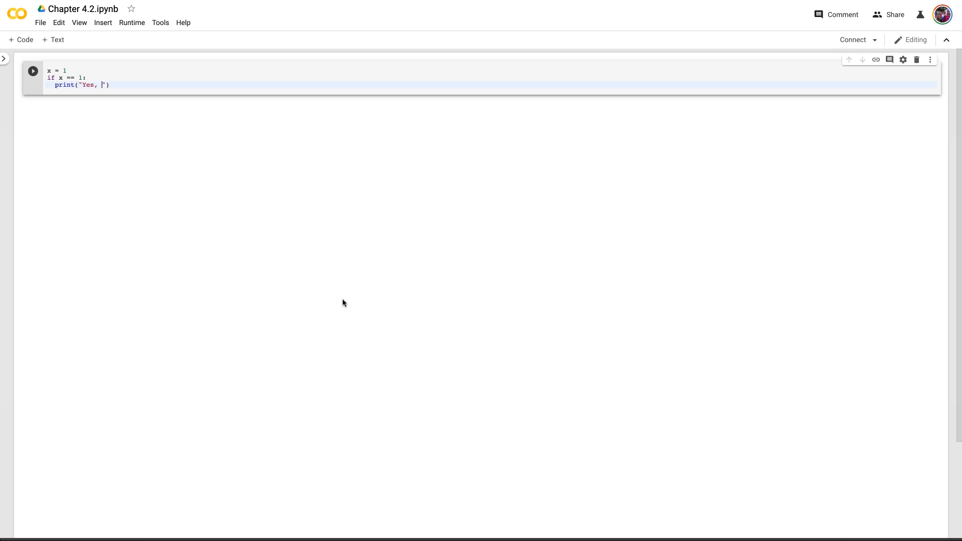
text(x = 1)
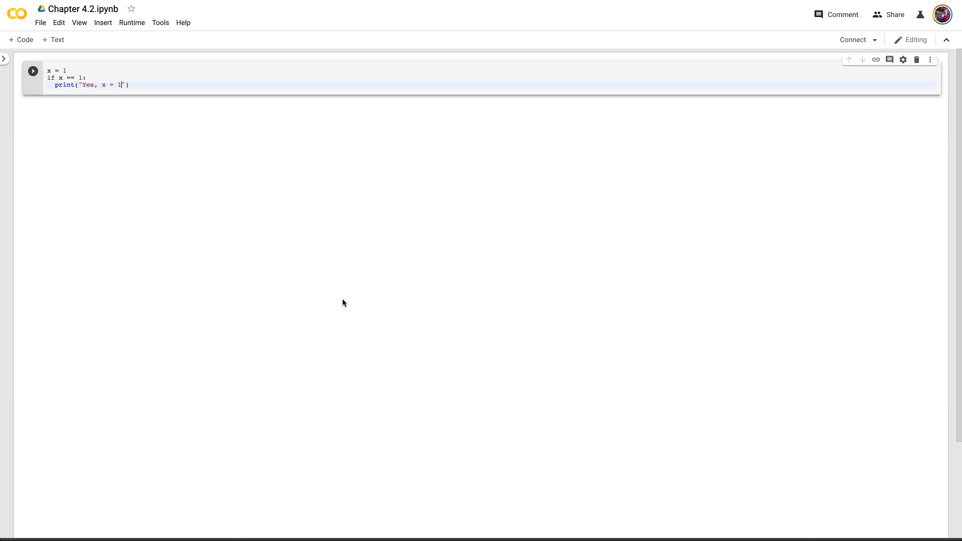
click(32, 72)
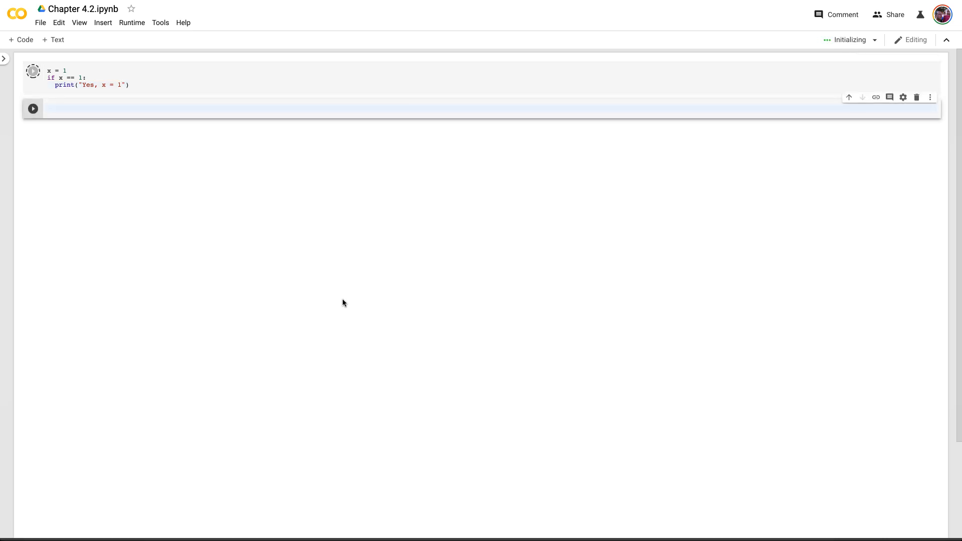
Try y = 1 with x == y in the first cell, then revert and rerun it to print Yes, x = 1
click(33, 70)
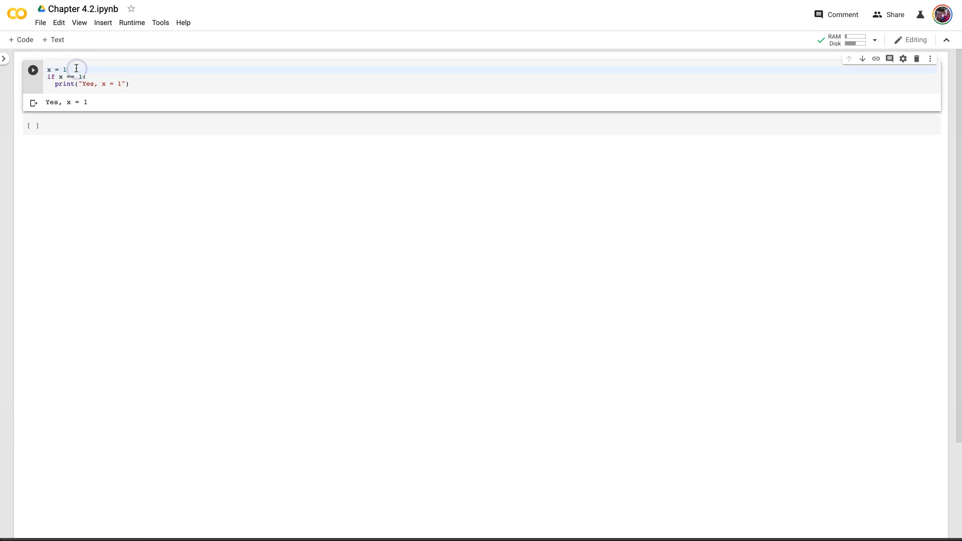
text(y = 1)
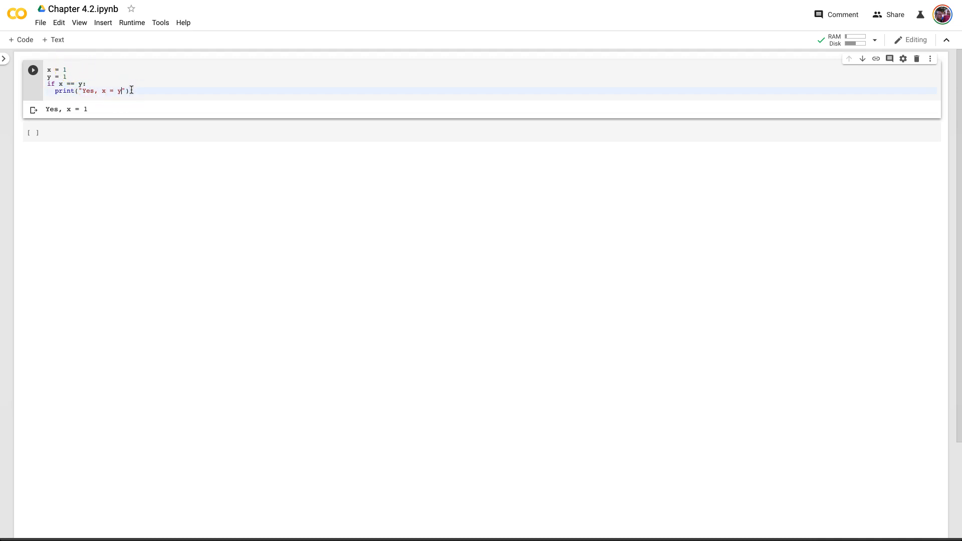
click(33, 70)
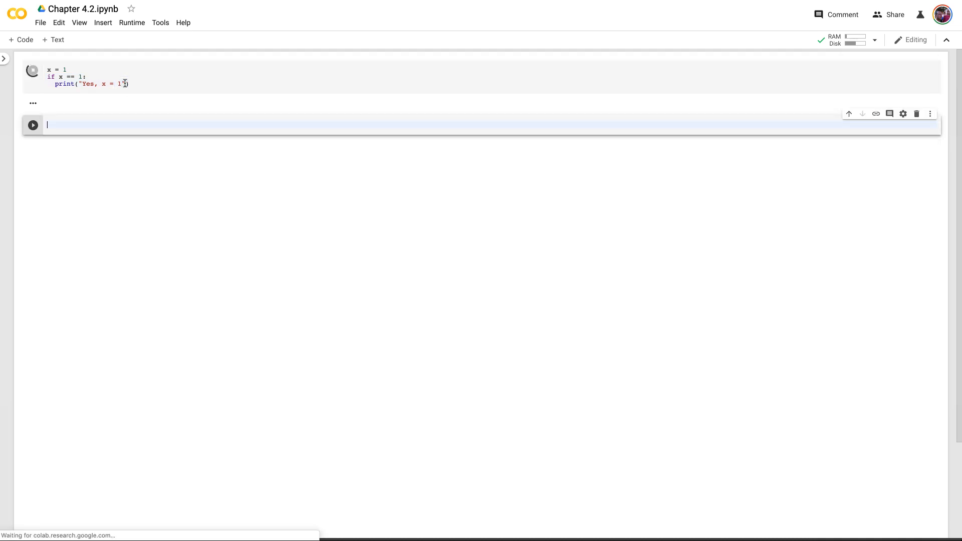
Write x = int(input("Pick a number")) in the new cell
click(32, 70)
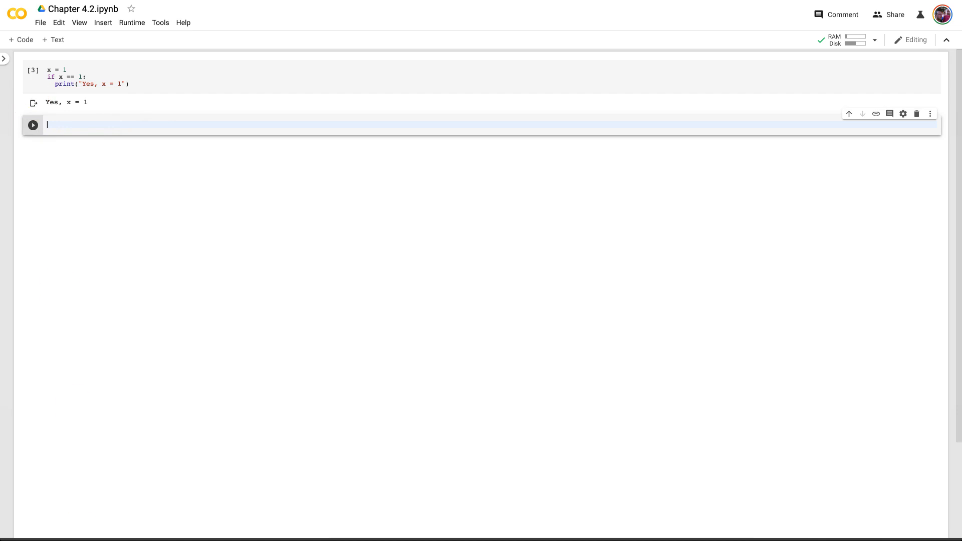
mouse_move(109, 318)
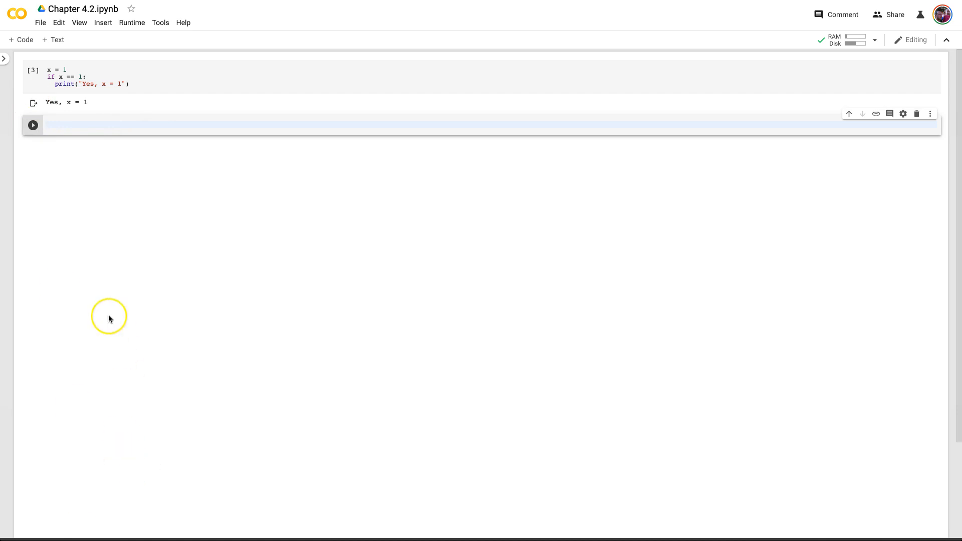
mouse_move(107, 123)
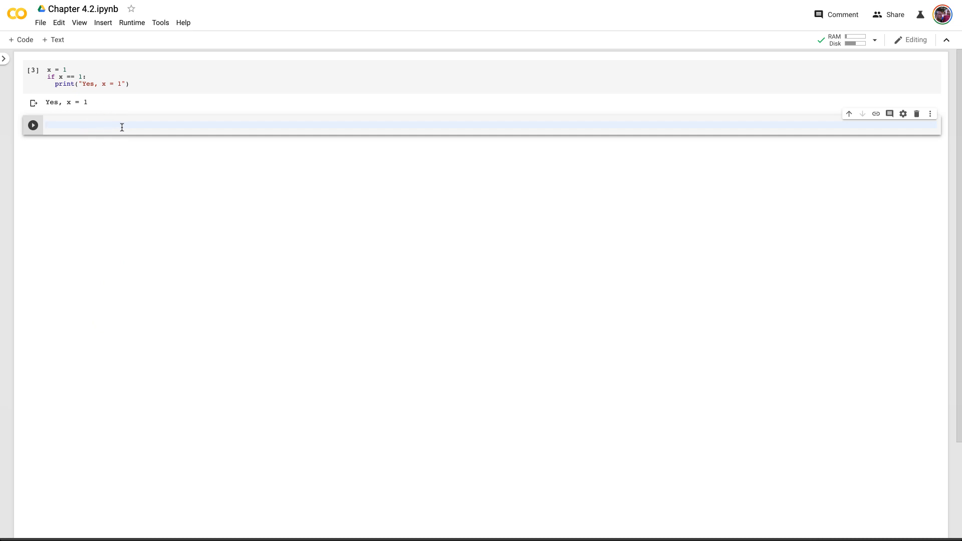
text(x =)
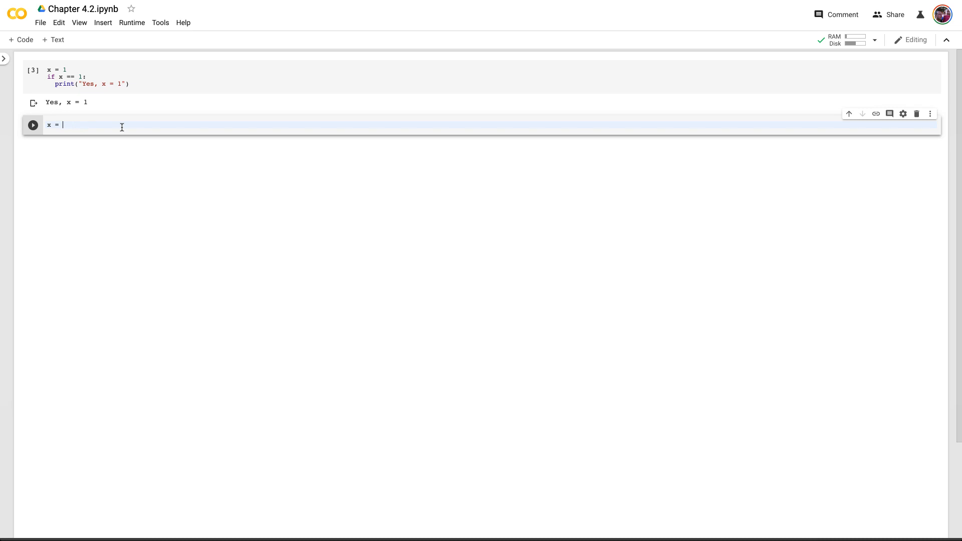
text(input())
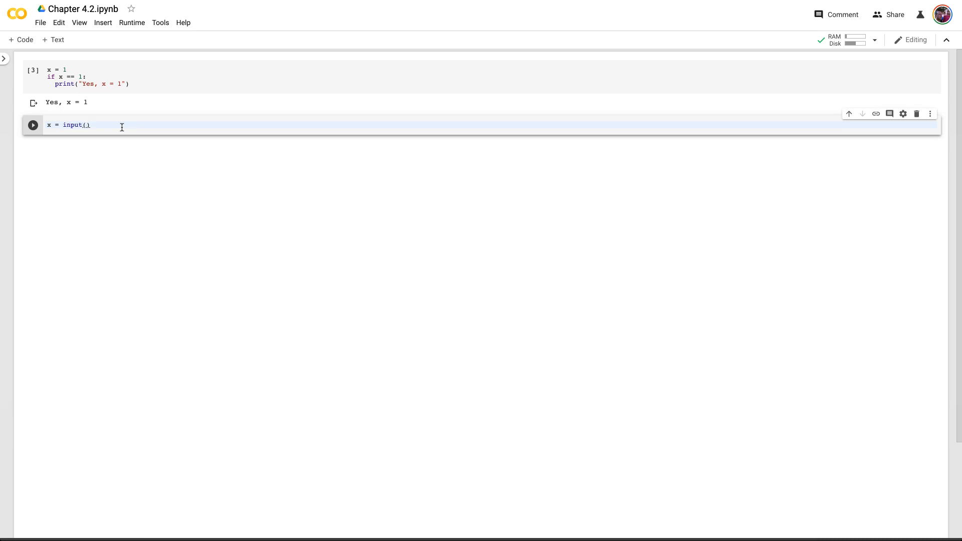
text("P)
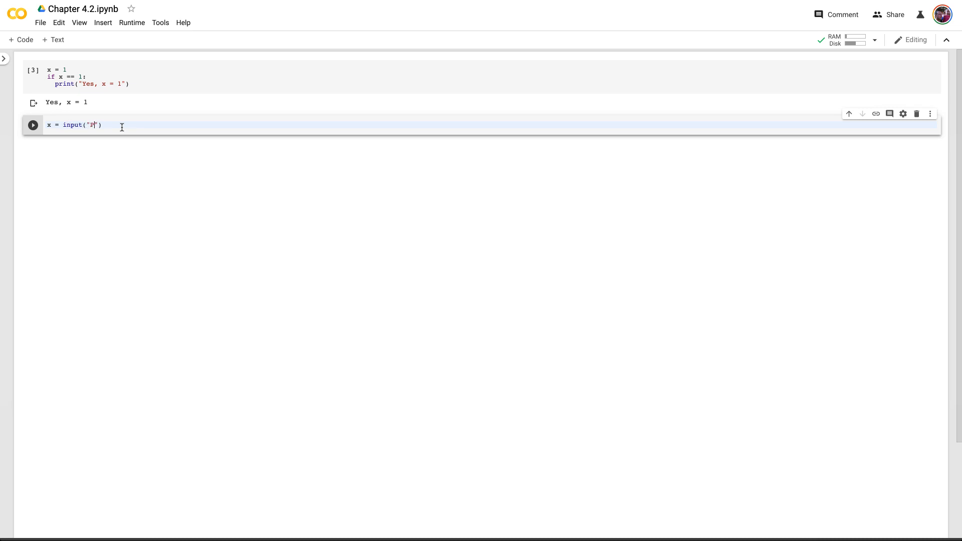
text(ick a number)
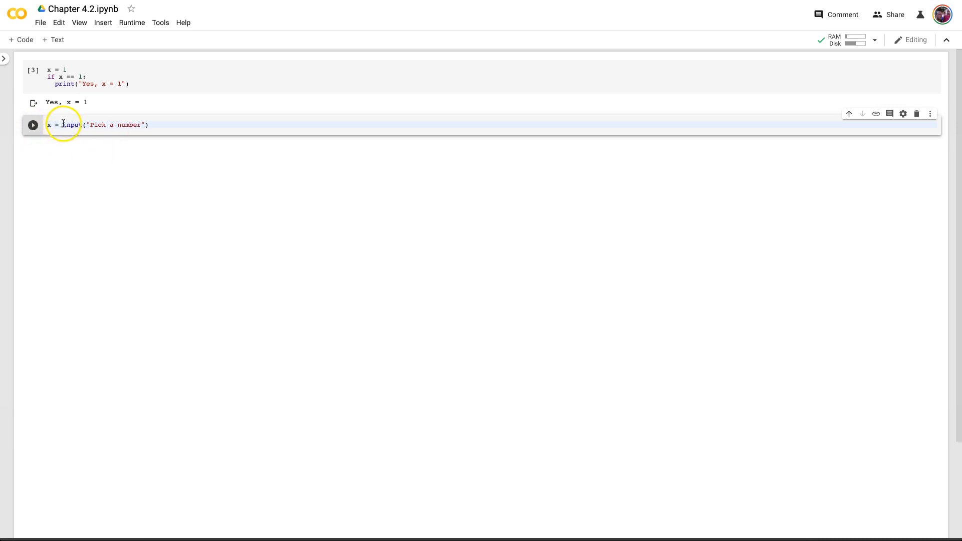
text(int()
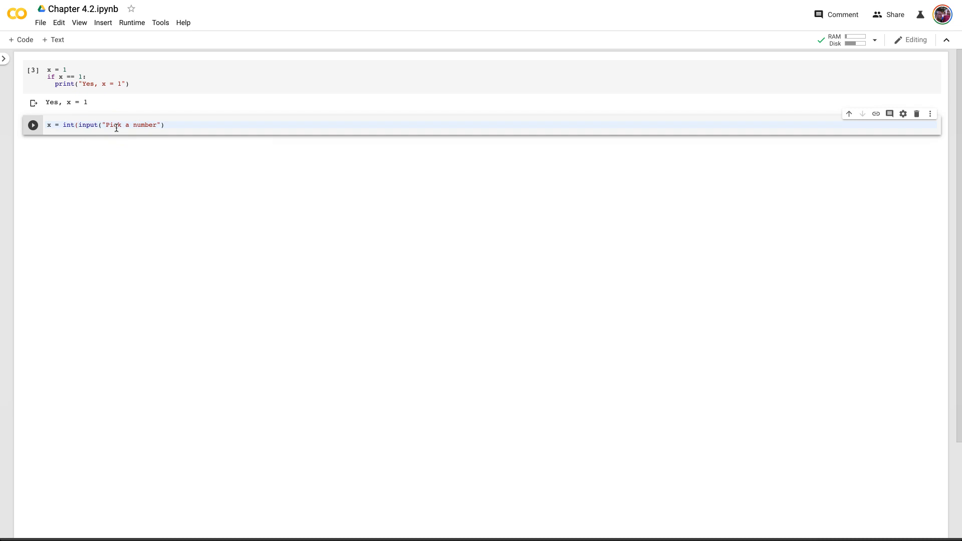
text())
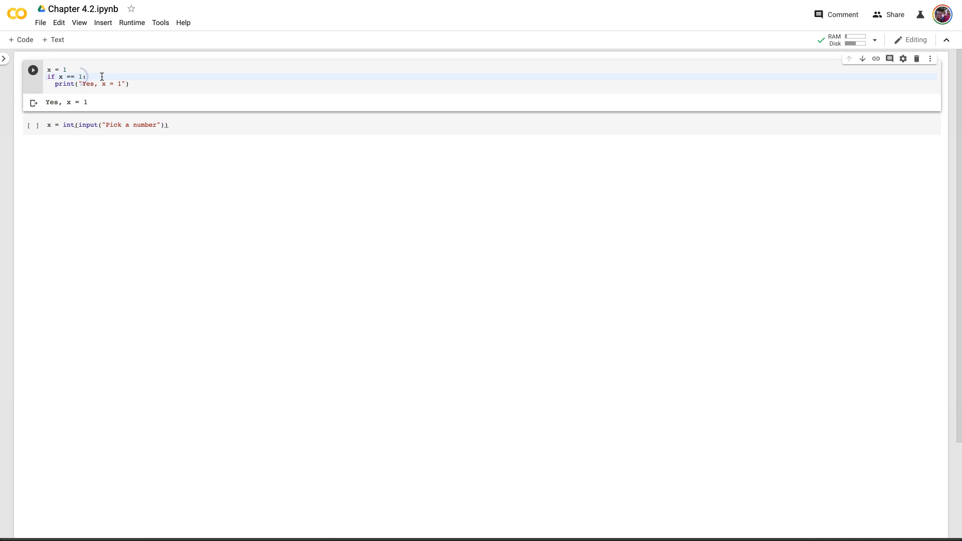
text("1")
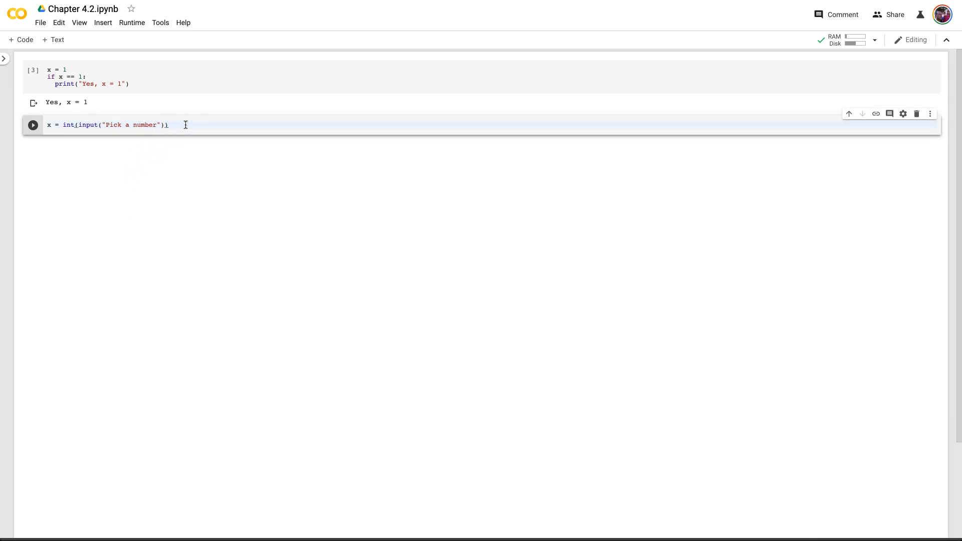
Add an if x == 0: branch that prints "Yes, x = 1"
text(if)
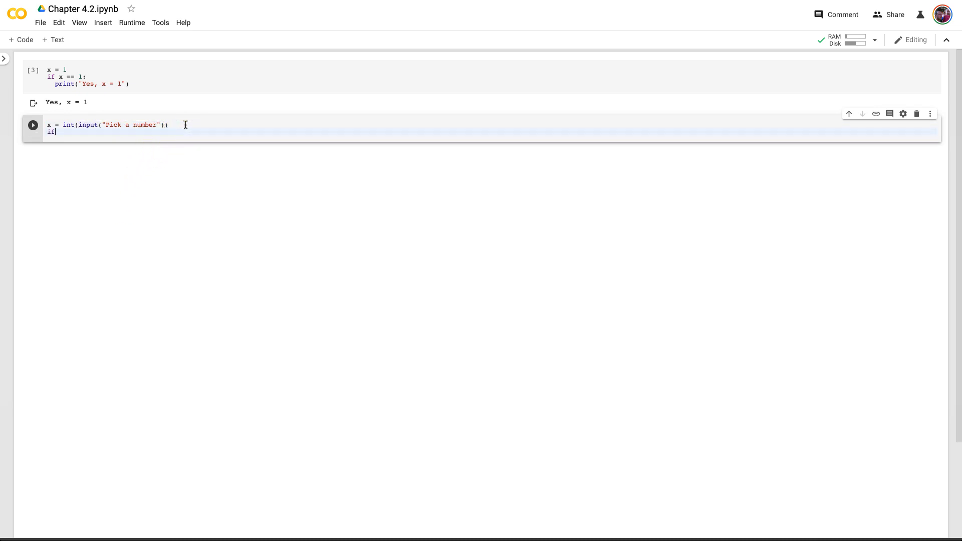
text(x==)
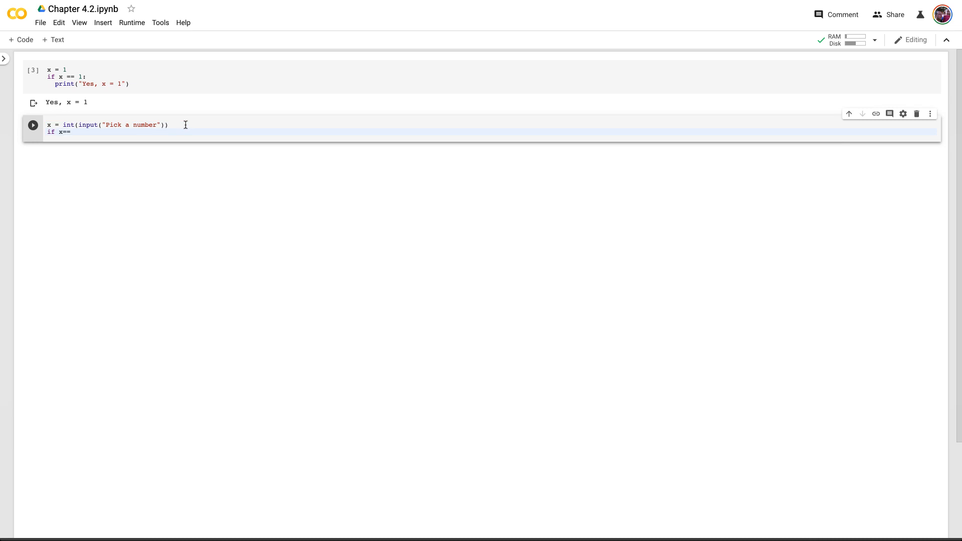
text(0)
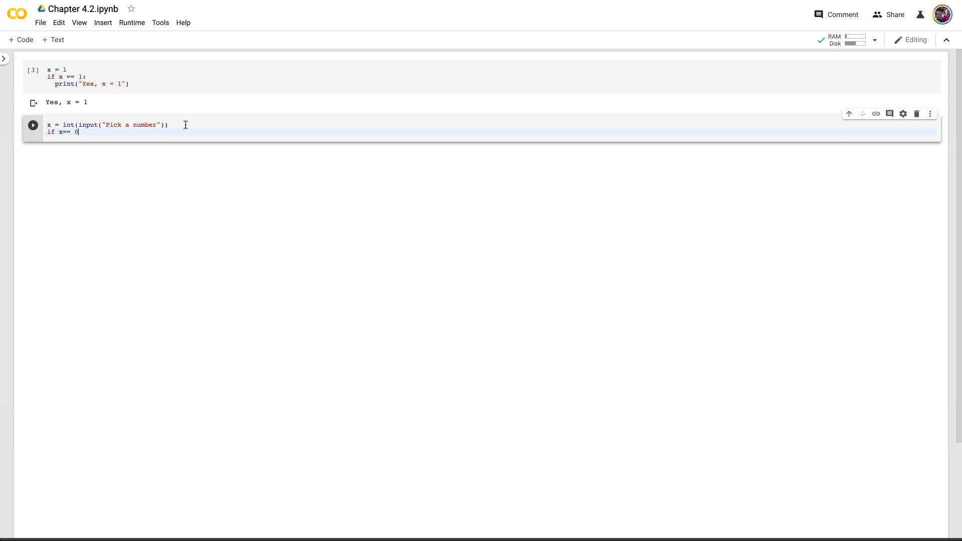
text(:)
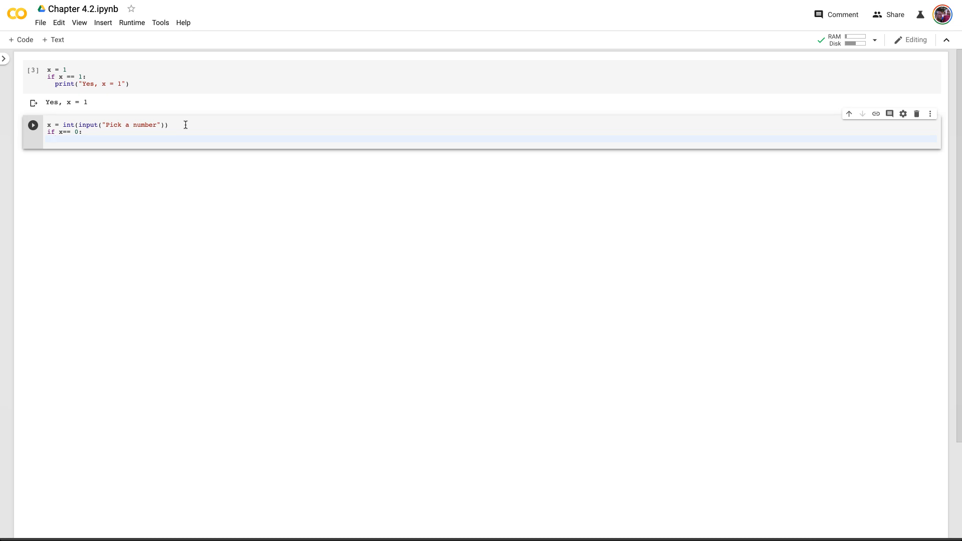
key(enter)
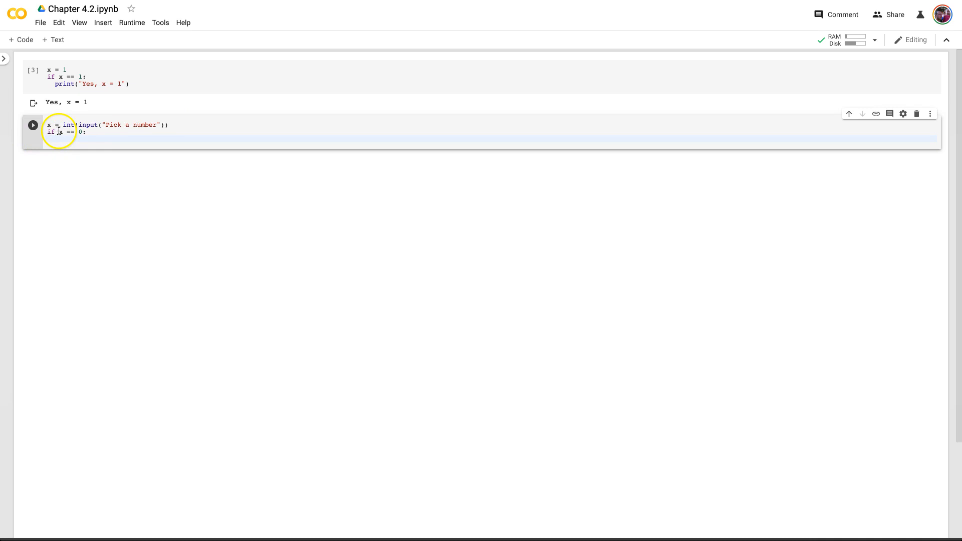
key(enter)
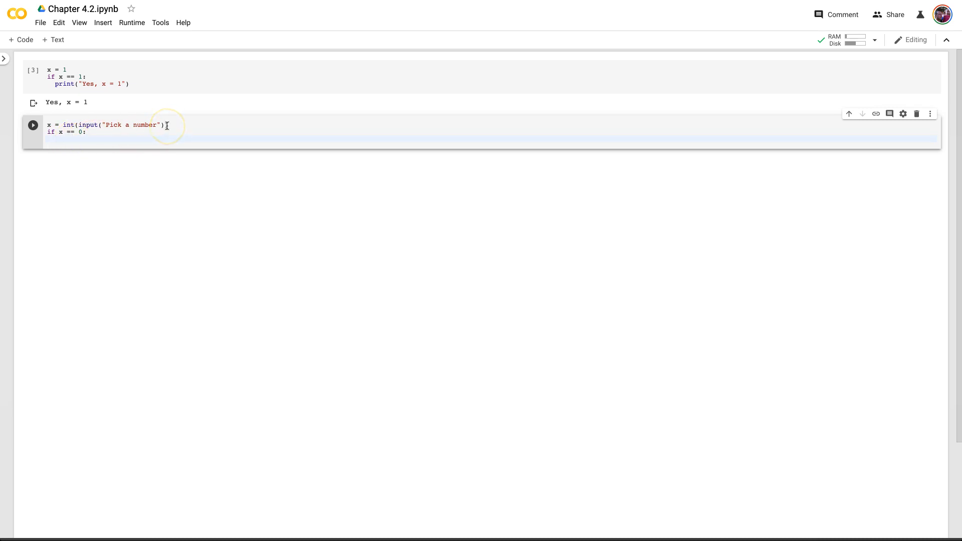
text(print())
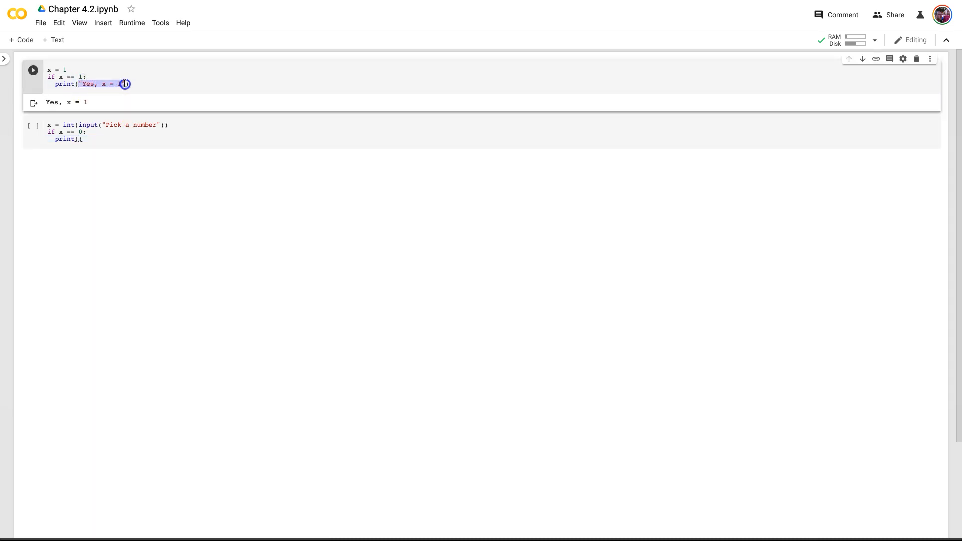
text("Yes, x = 1")
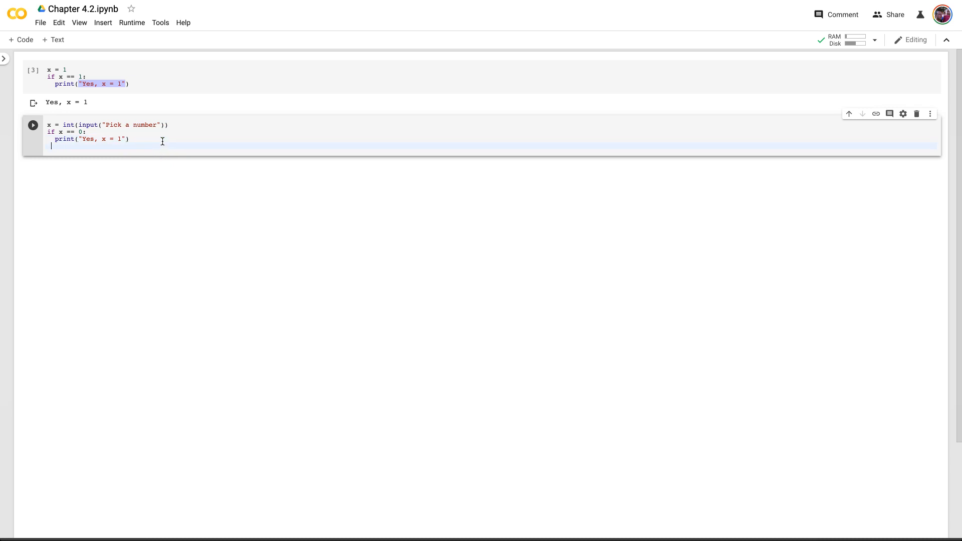
Add an else branch that prints "No, x != 1"
text(else)
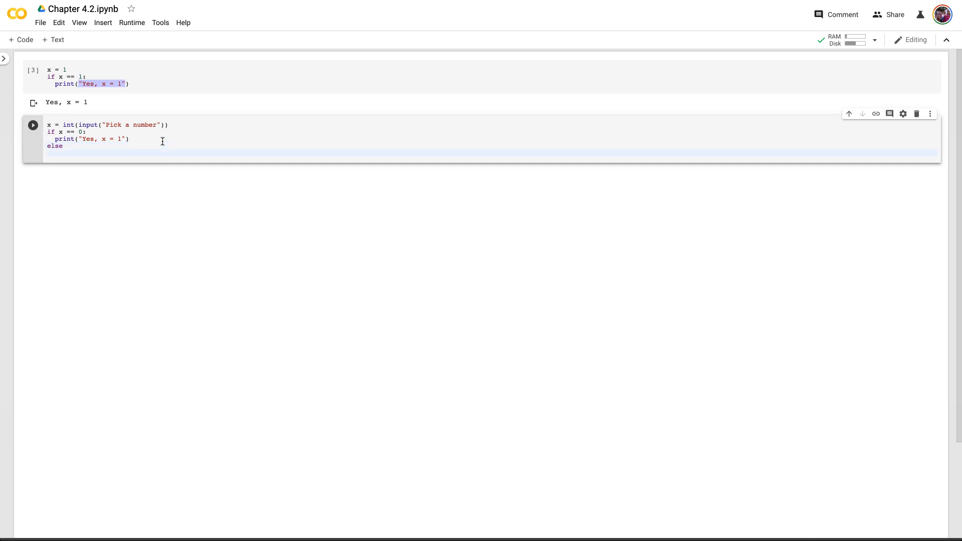
key(Enter)
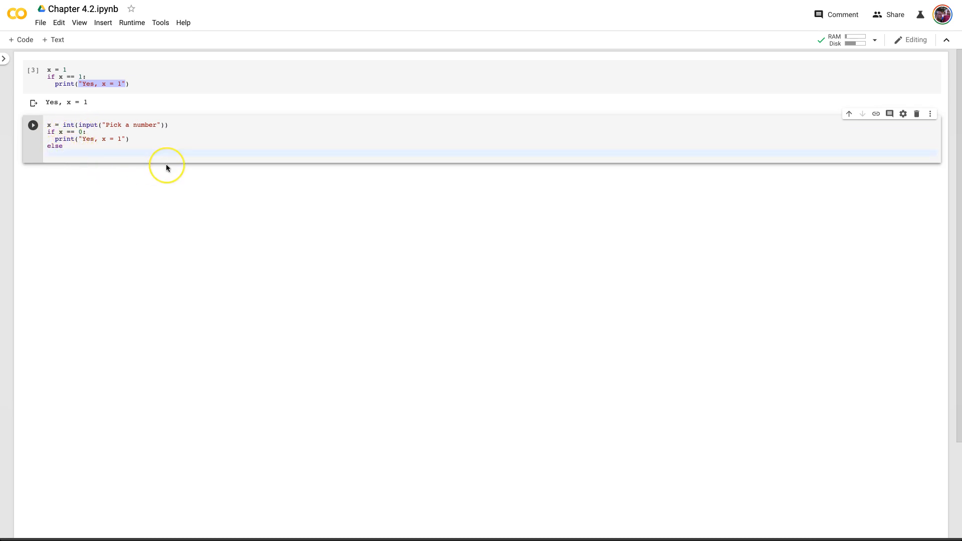
text(print())
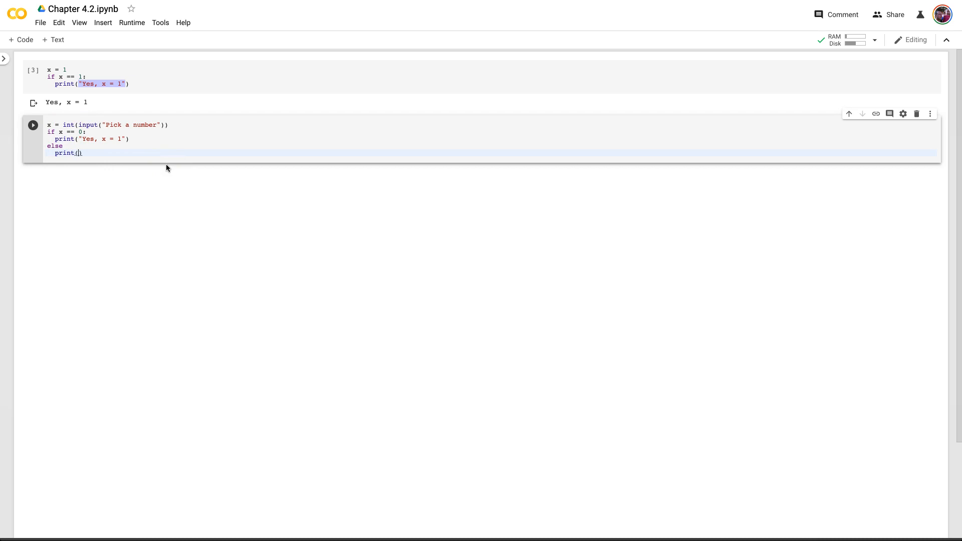
text("N)
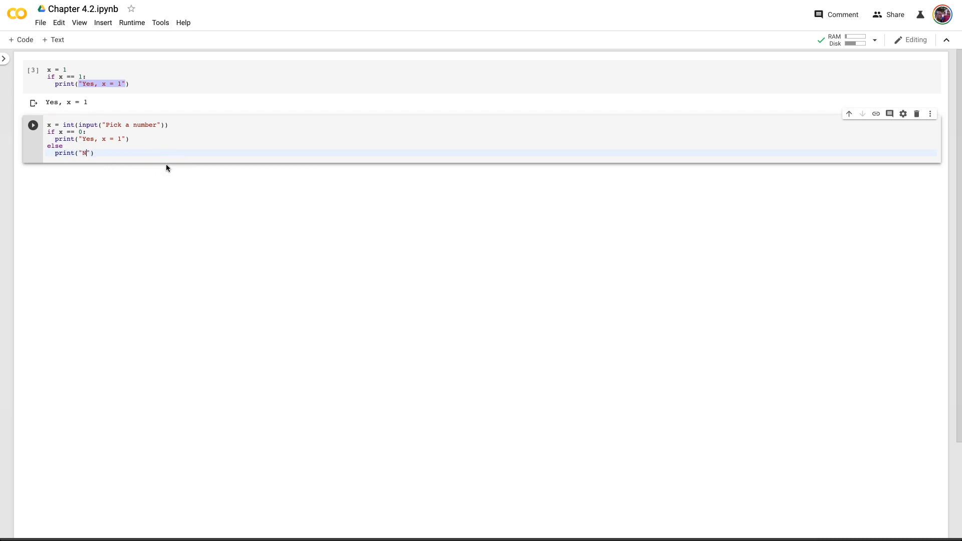
text(o, x !)
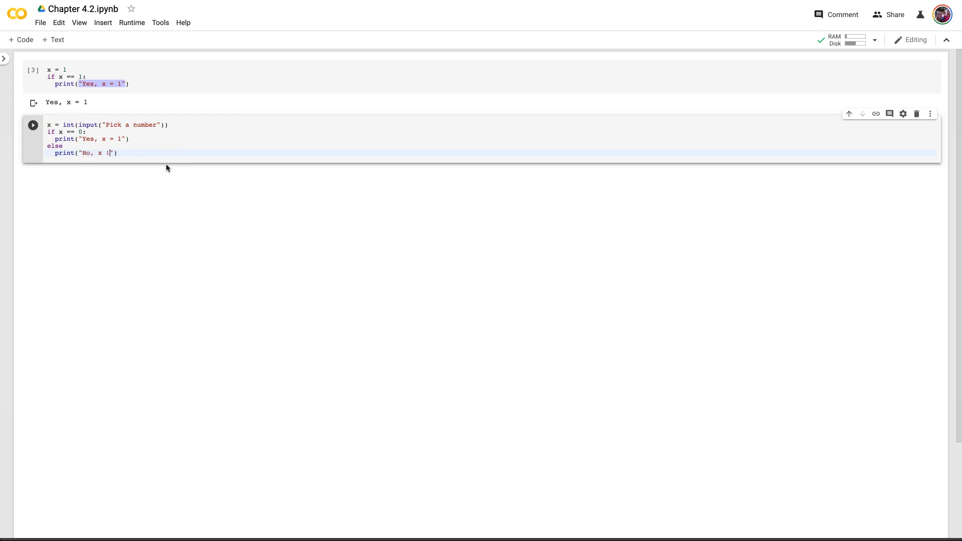
text(= 1)
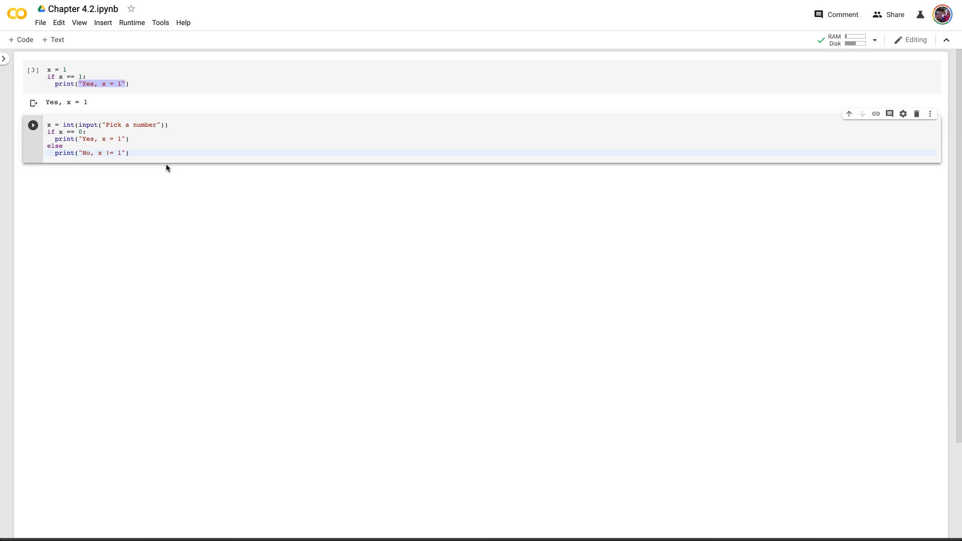
Run the cell, add the missing colon after else, and rerun entering 1
click(32, 124)
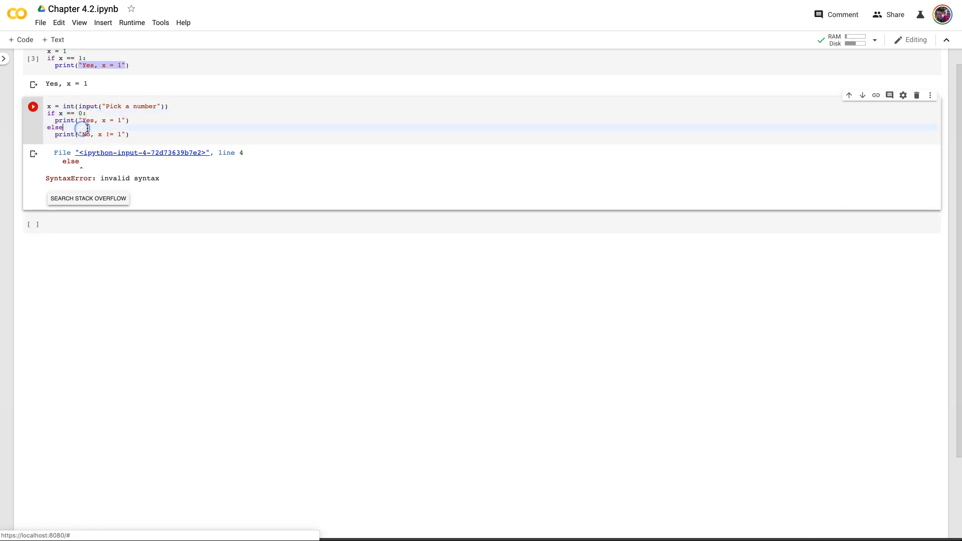
text(:)
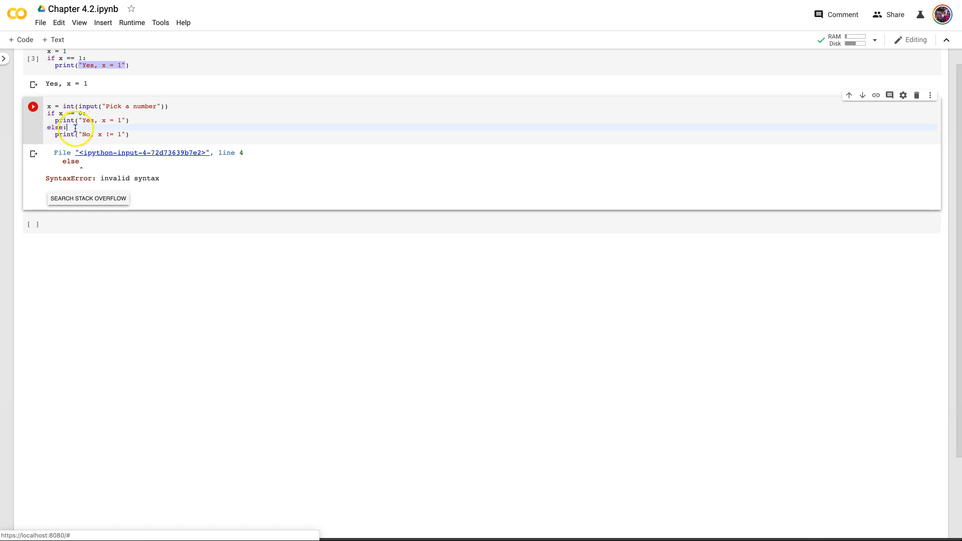
click(32, 106)
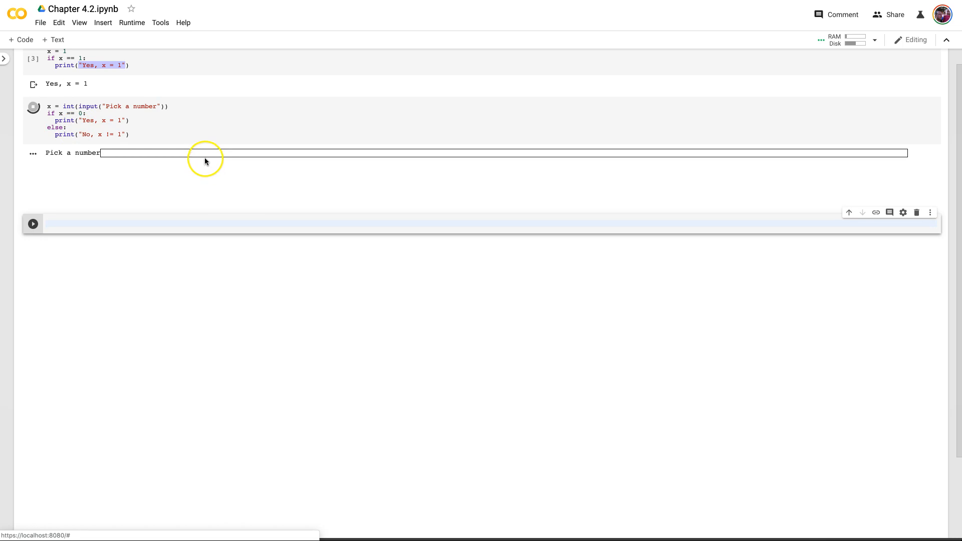
text(1)
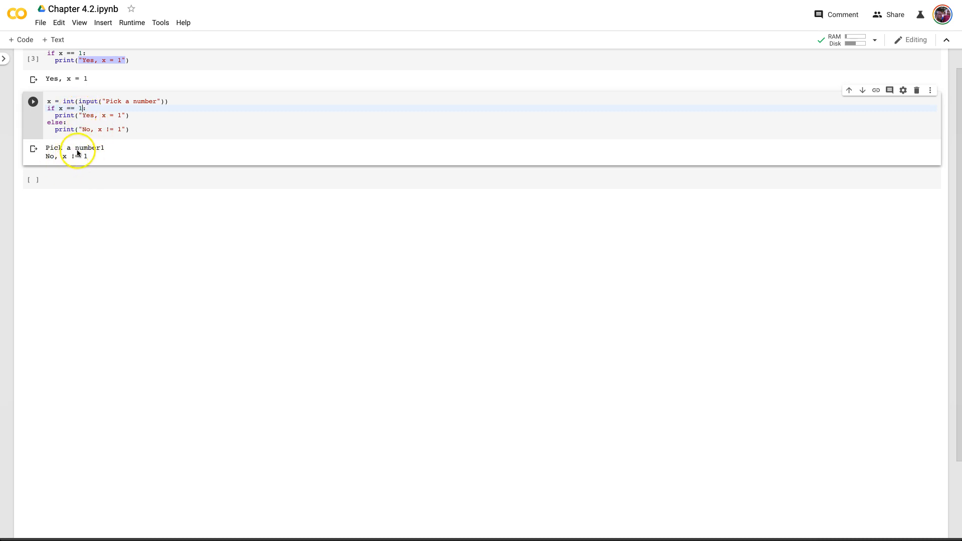
Change the condition to x == 1 and rerun so entering 1 prints Yes, x = 1
click(80, 109)
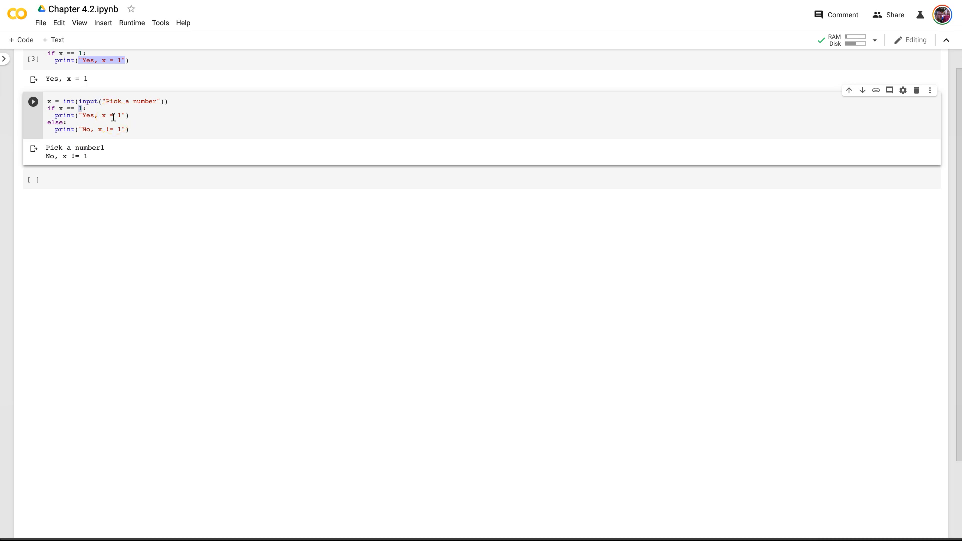
click(32, 102)
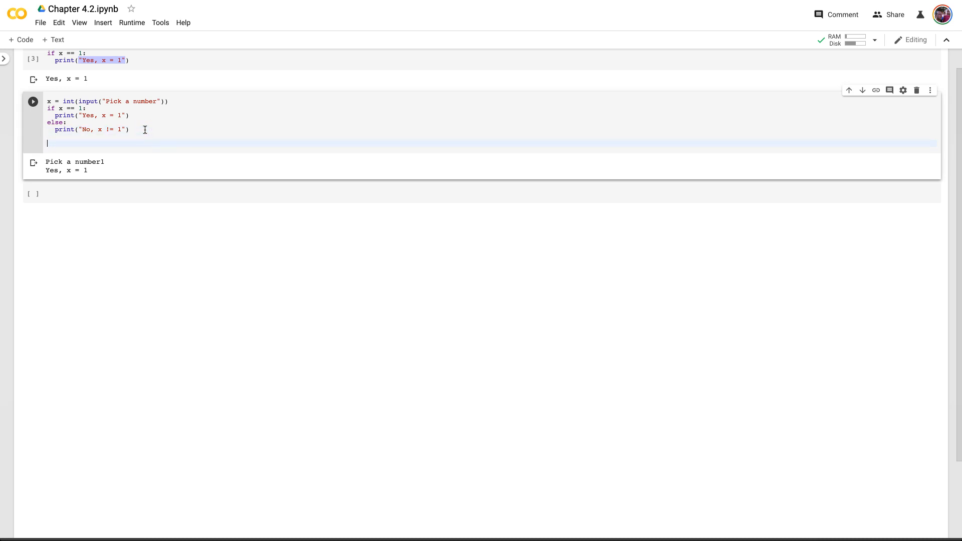
End the cell with print("All done!"), add a blank line after the input, and run it with 1
text(x)
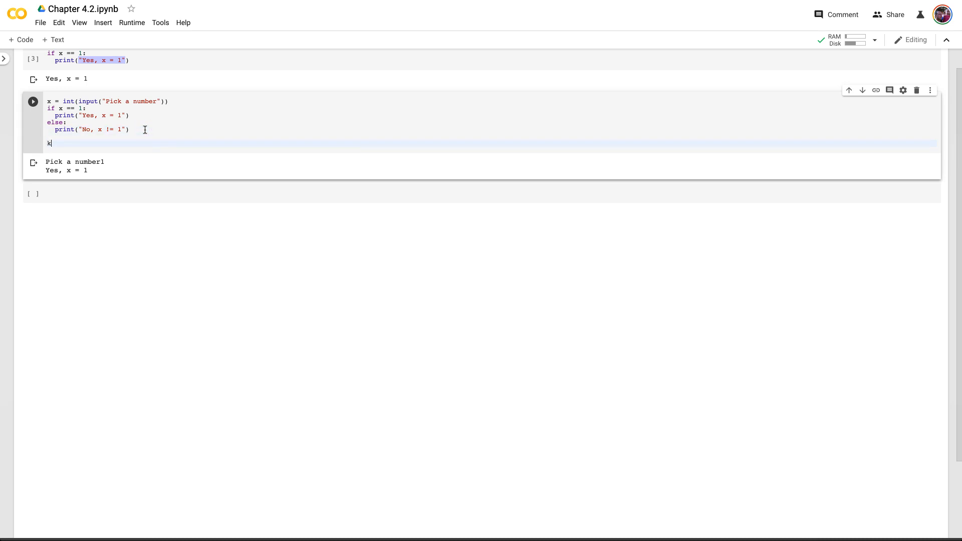
text(rint)
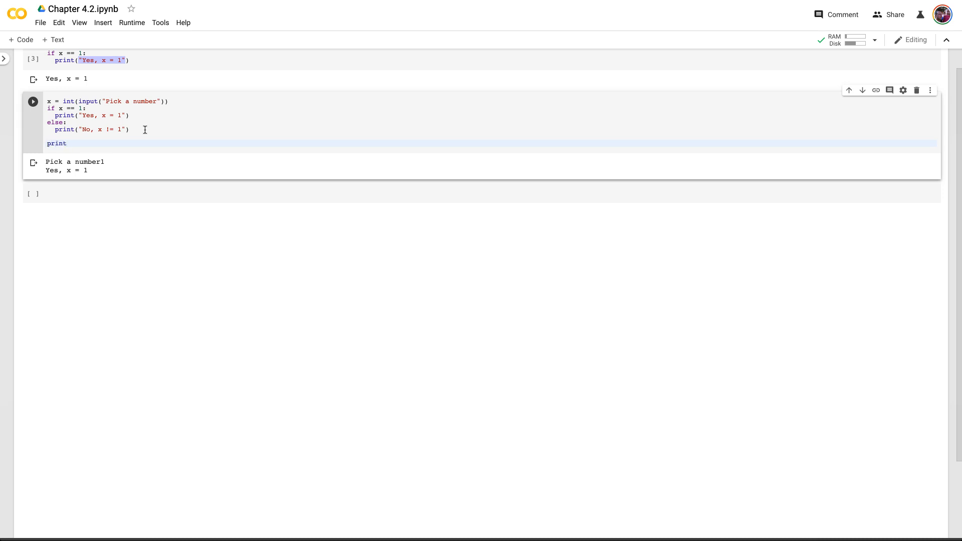
text((""))
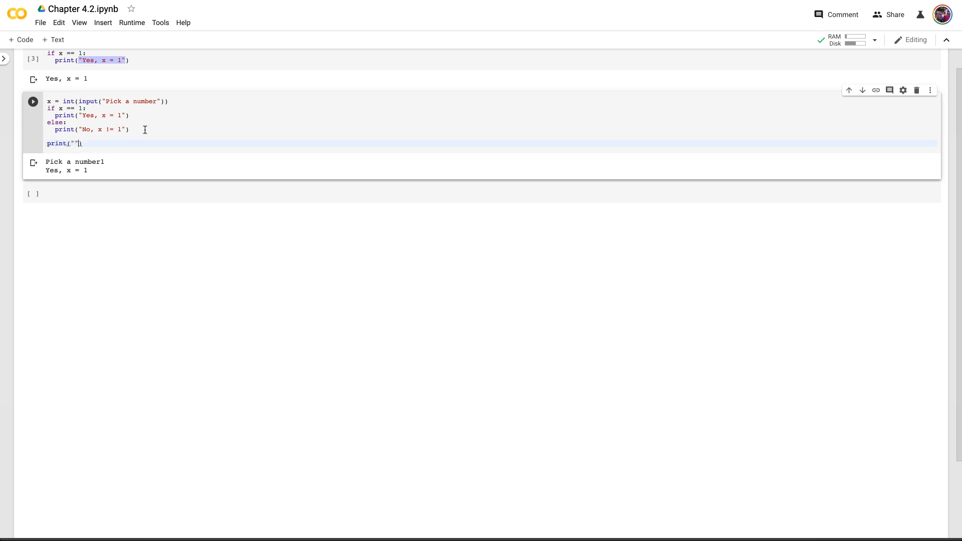
text(All do)
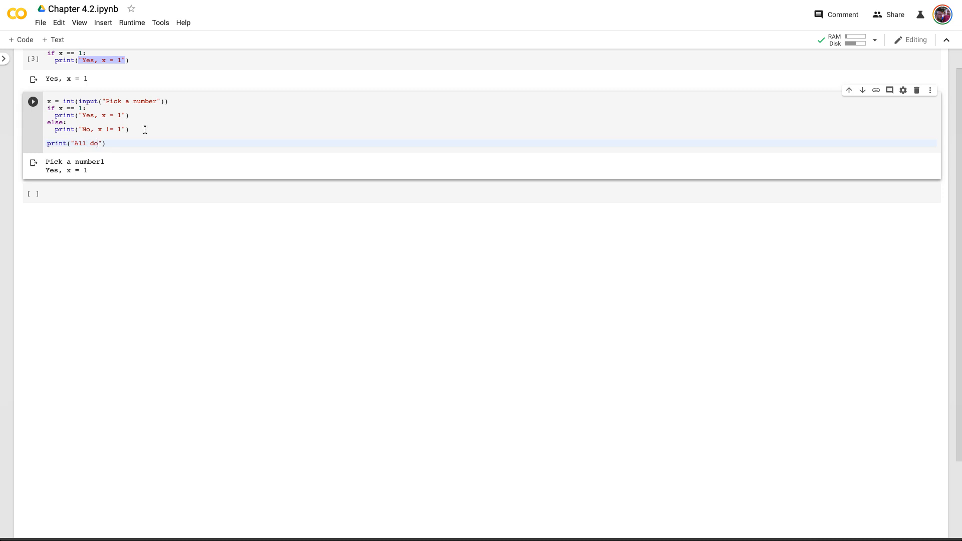
text(ne!)
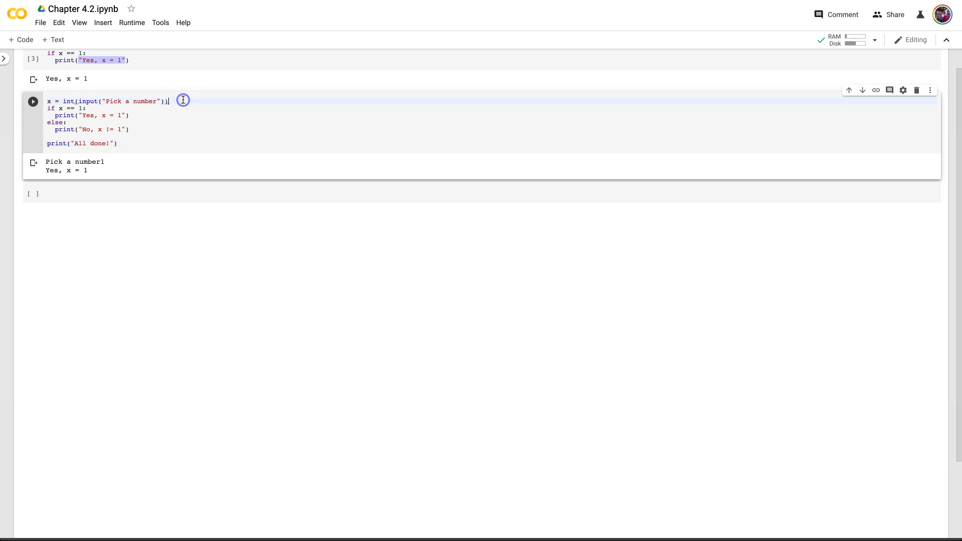
key(enter)
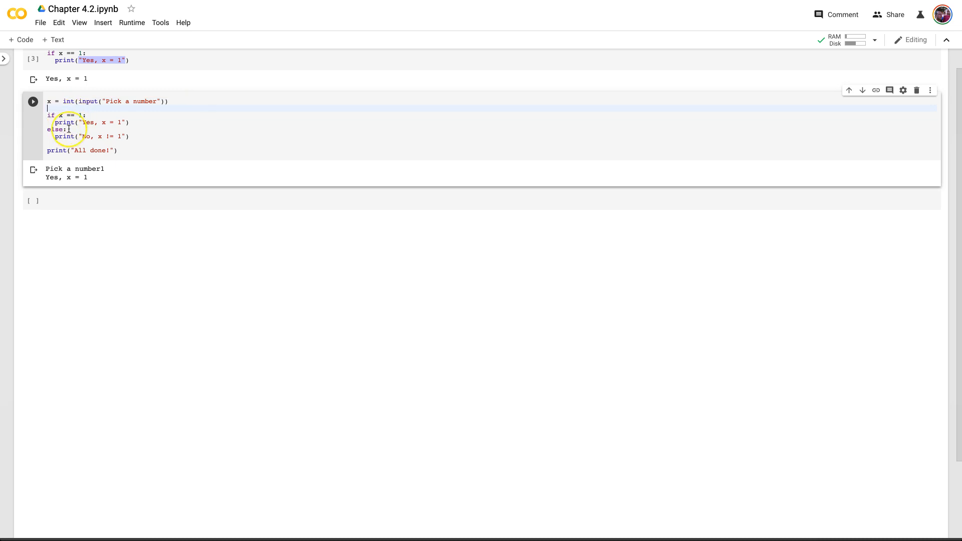
click(32, 101)
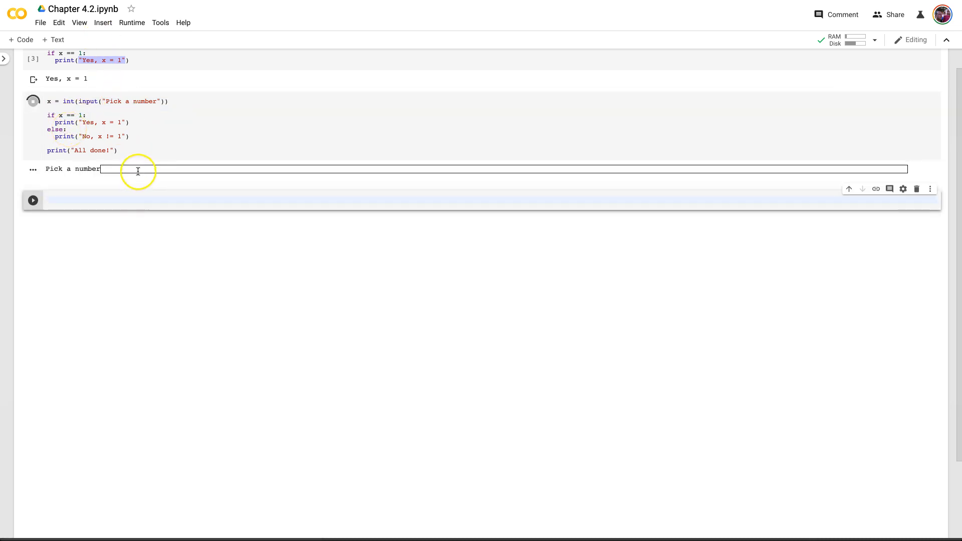
text(1)
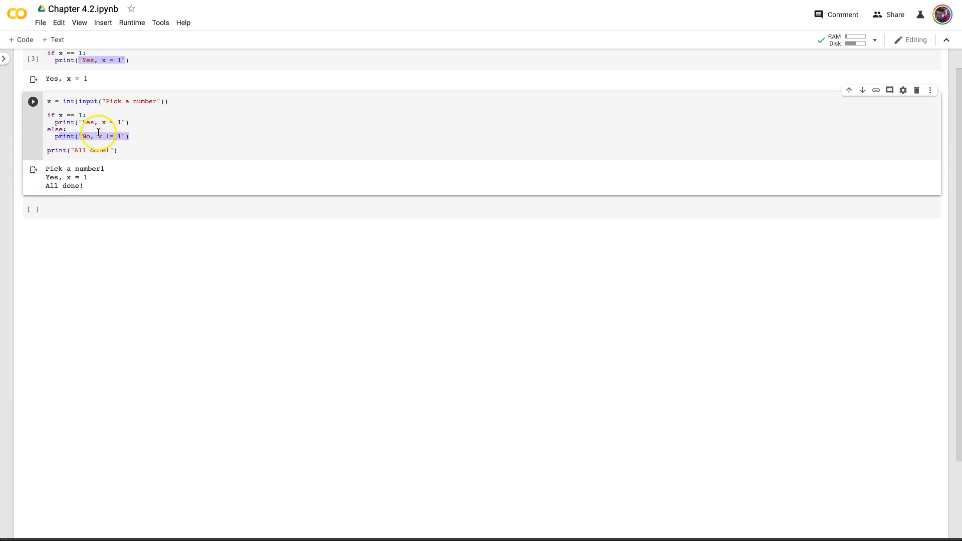
Run the cell again with 2, printing No, x != 1 and All done!
click(80, 116)
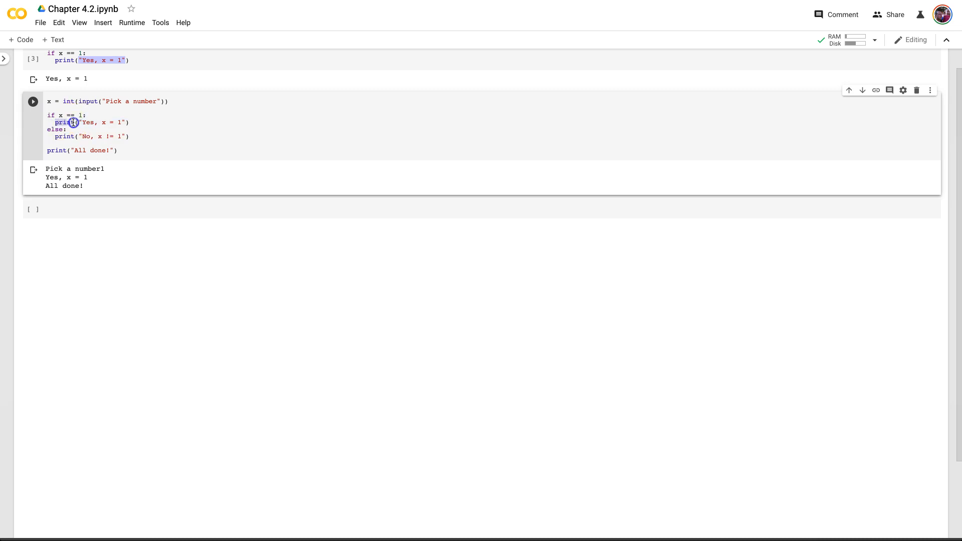
double_click(65, 122)
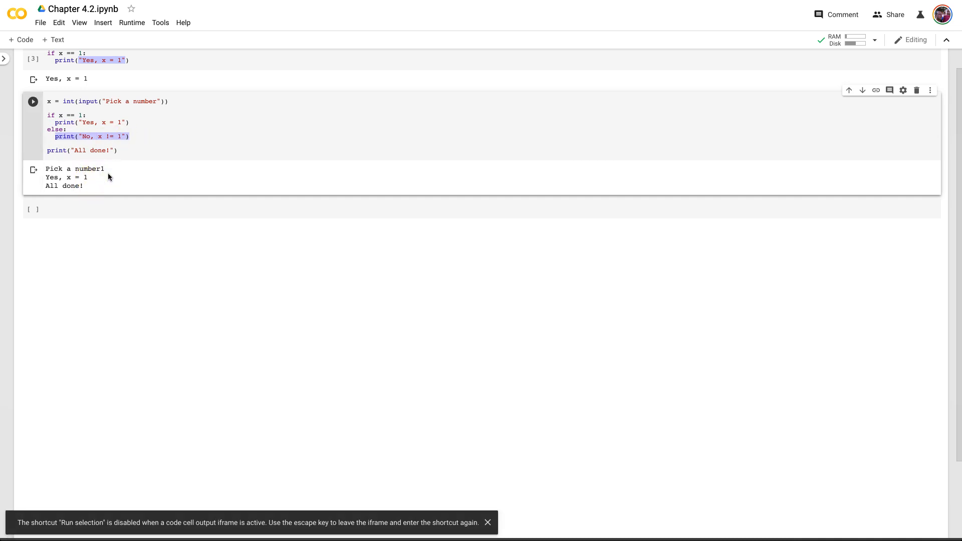
click(32, 101)
text(2)
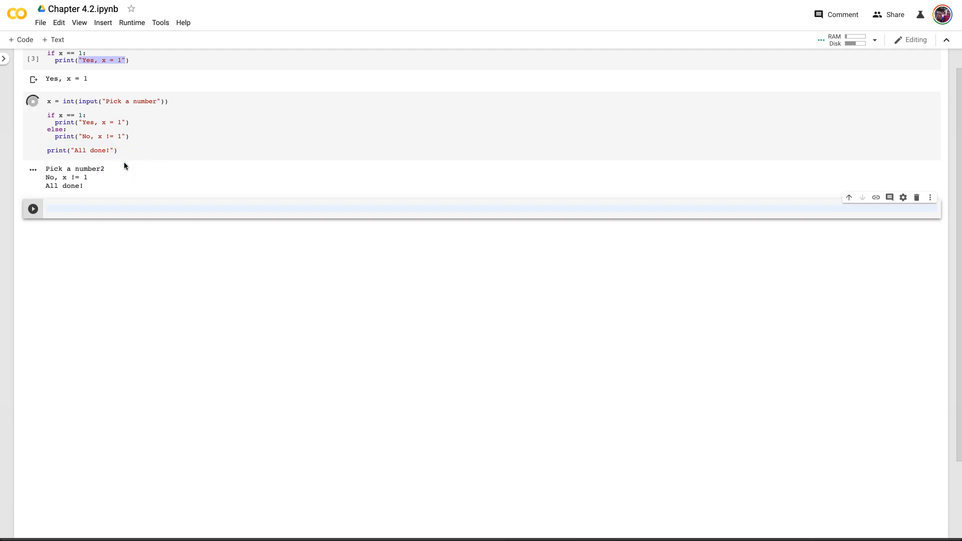
click(32, 101)
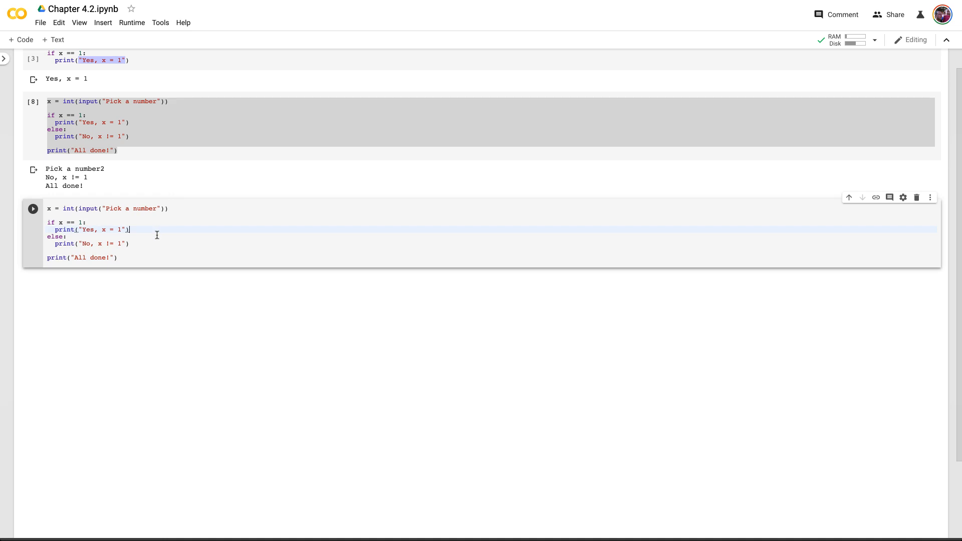
Insert an elif x >= 5: branch printing "x is >= 5" in the copied cell
key(Enter)
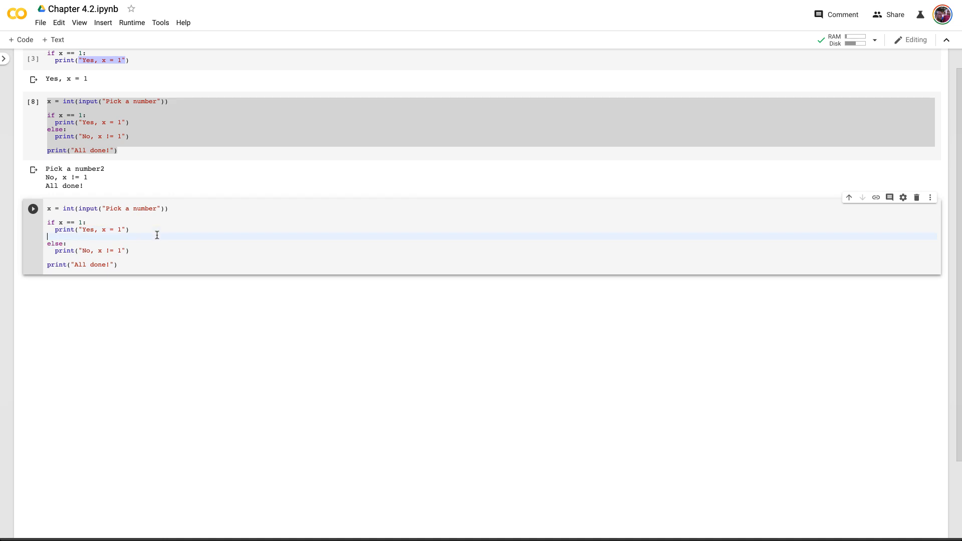
text(elif)
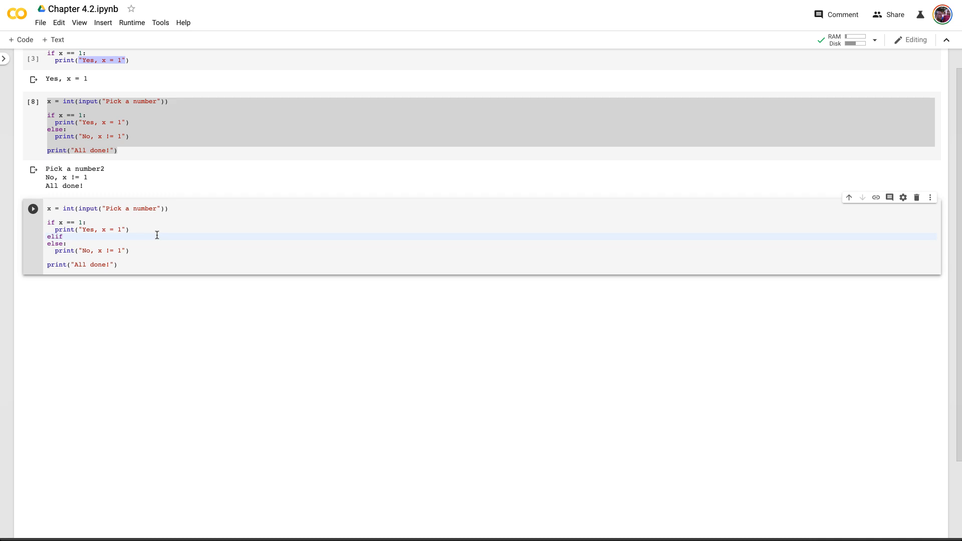
text(x)
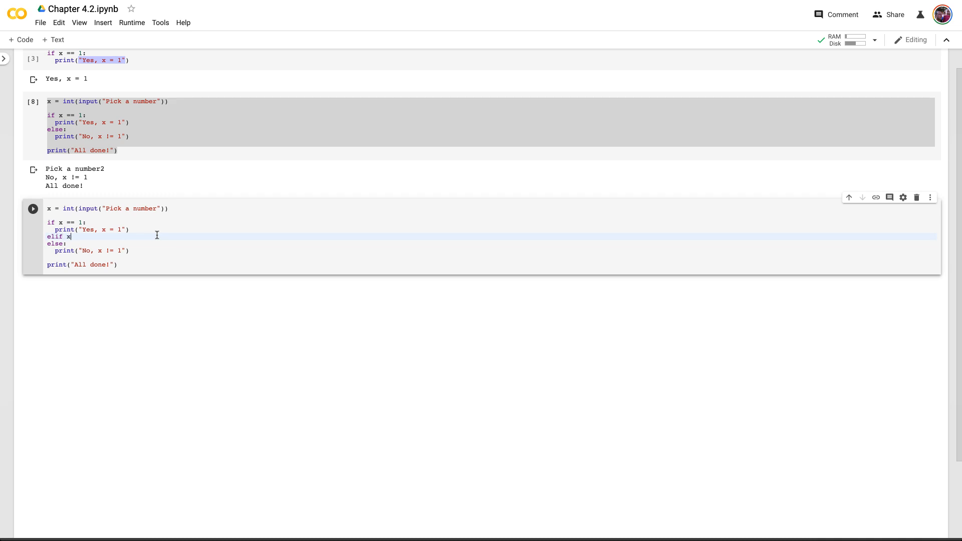
text(>= 5:)
text(print()
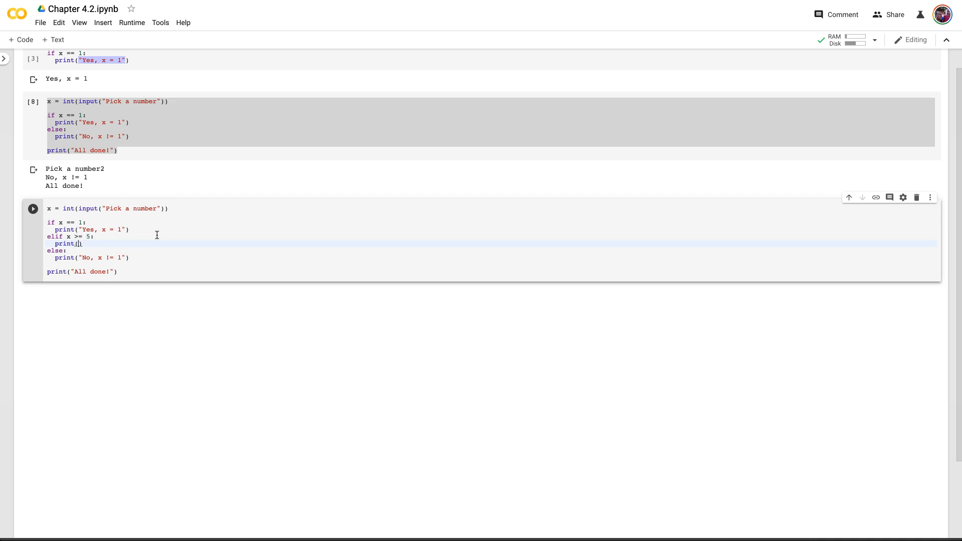
text(")
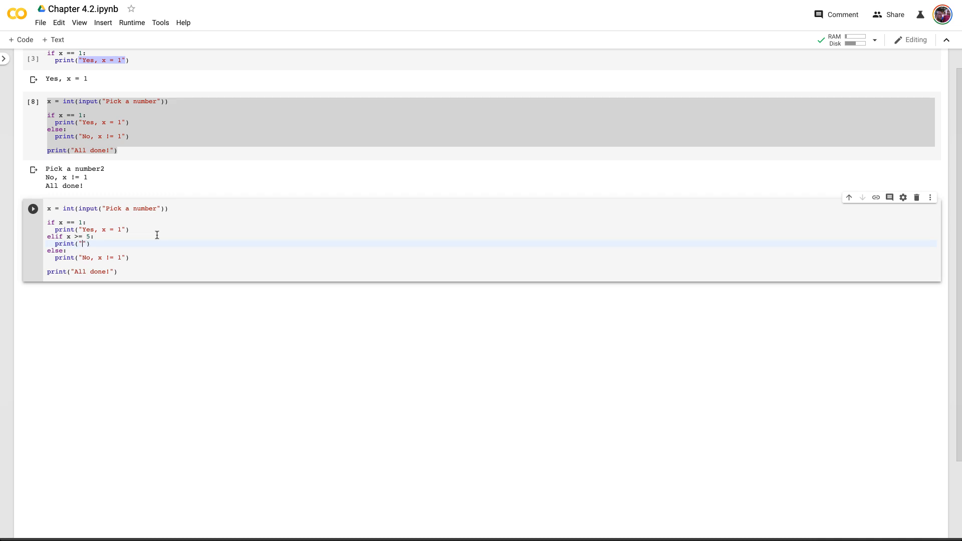
text(x is)
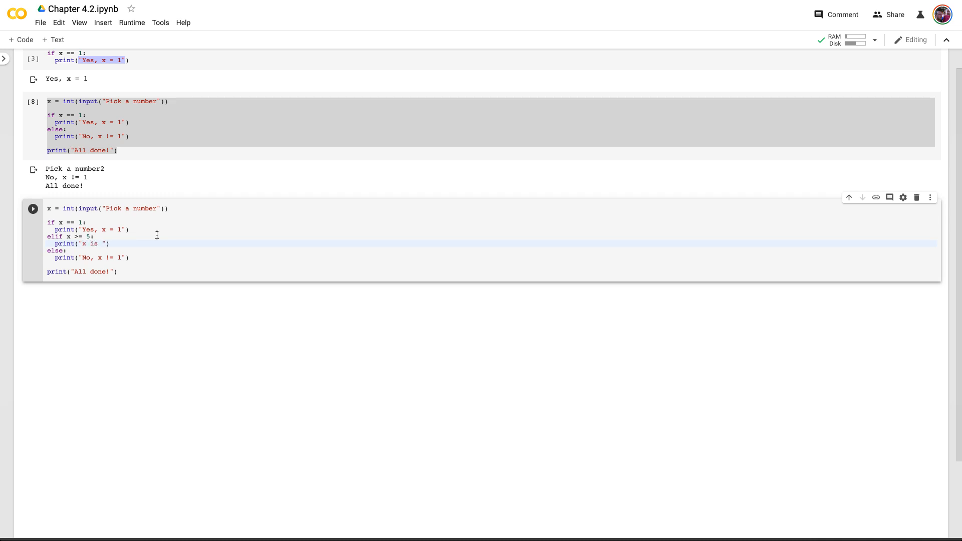
text(>=)
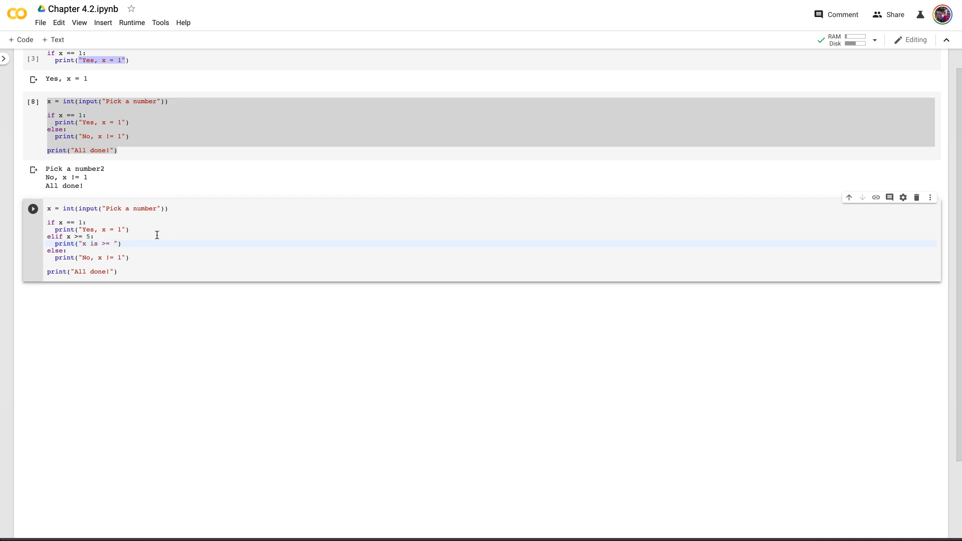
text(5)
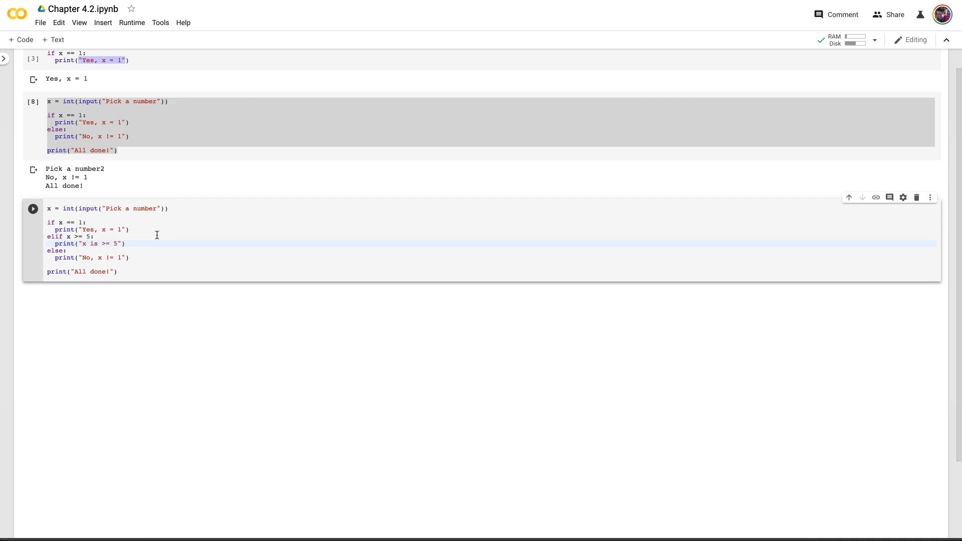
Replace the else message with "x didn't meet either criteria"
click(83, 258)
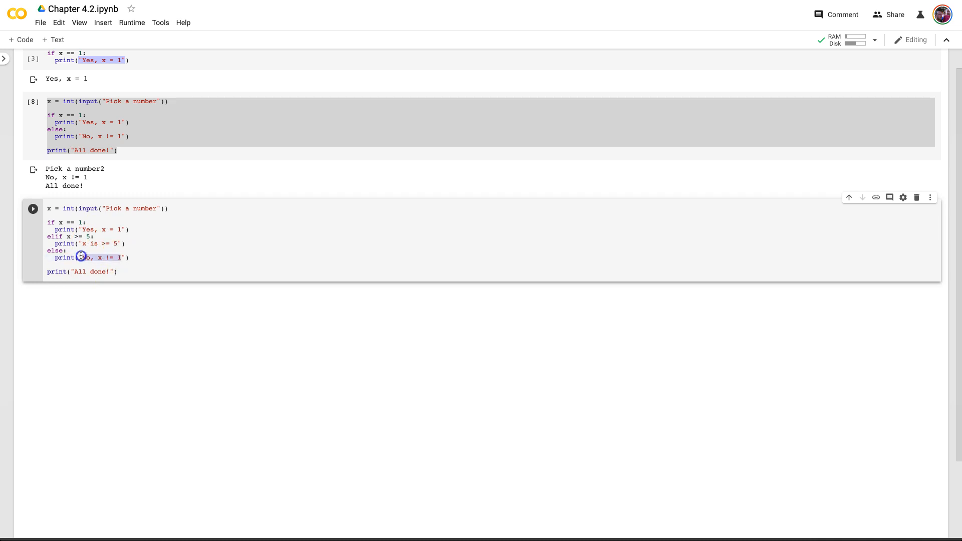
double_click(84, 257)
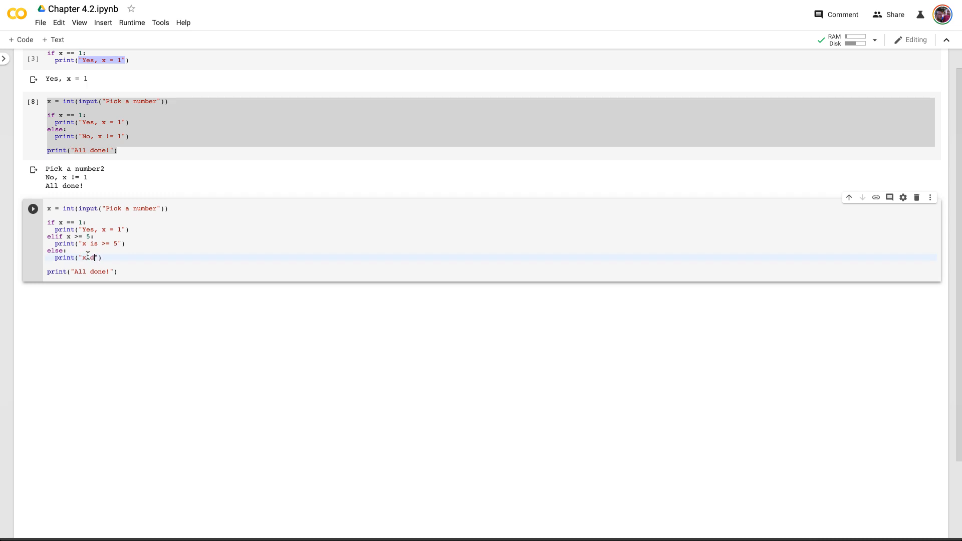
text(didn't meet either criteria)
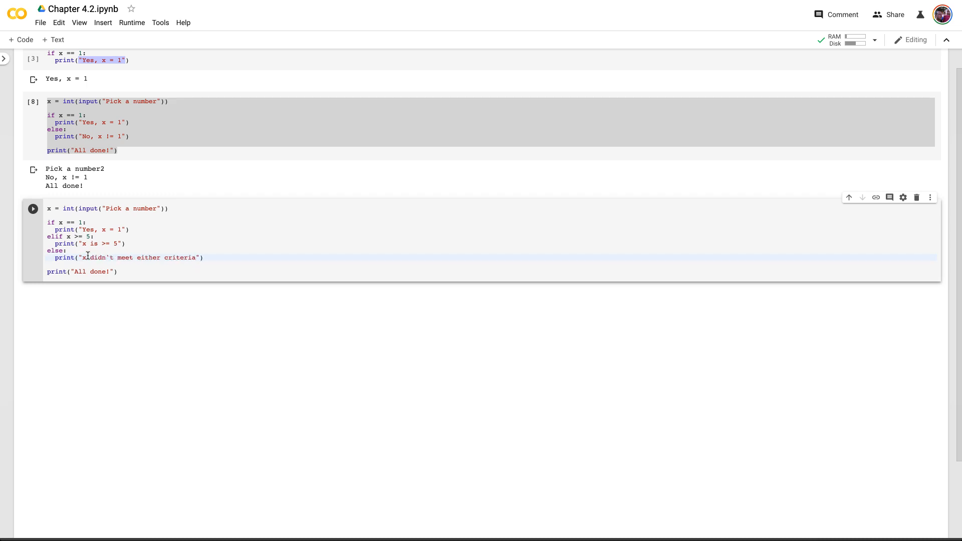
Run the elif cell with 3, printing x didn't meet either criteria and All done!
click(32, 208)
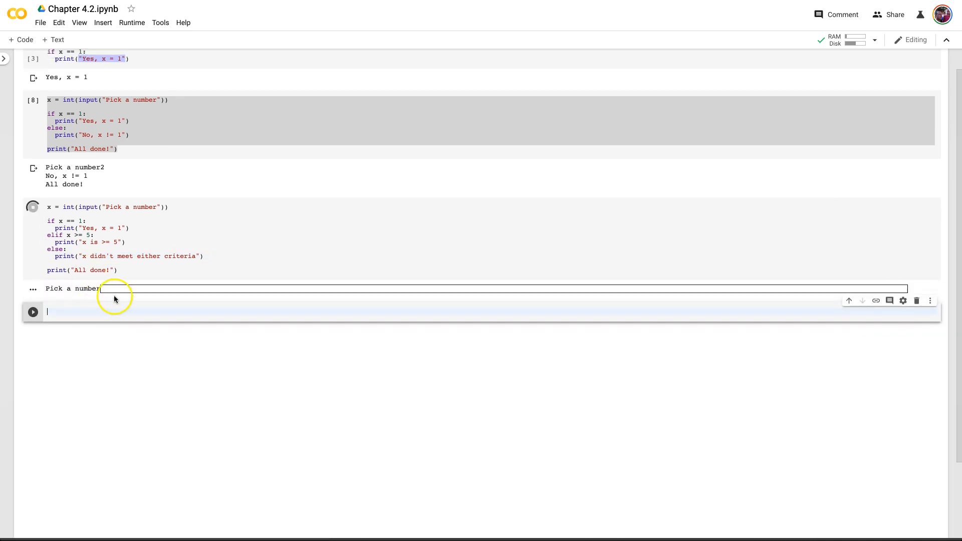
text(3)
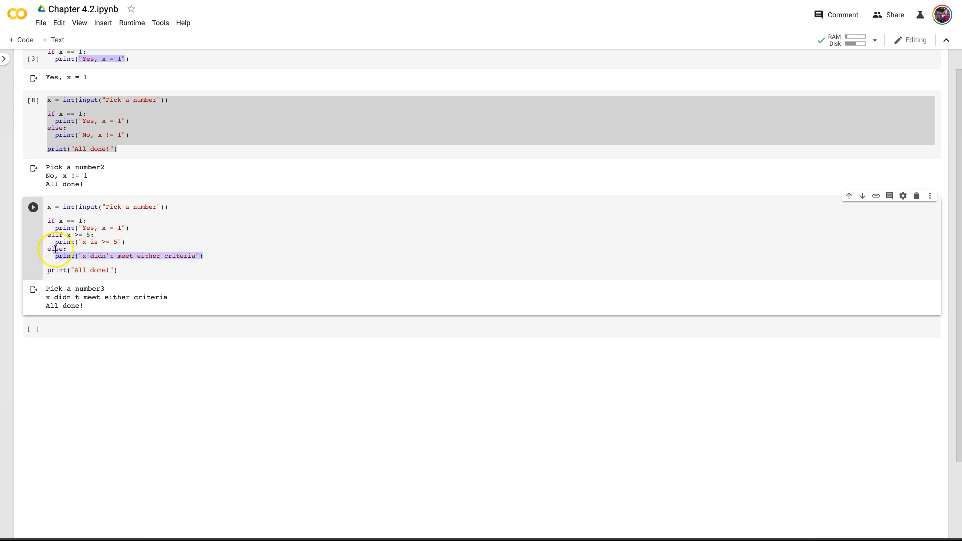
click(64, 256)
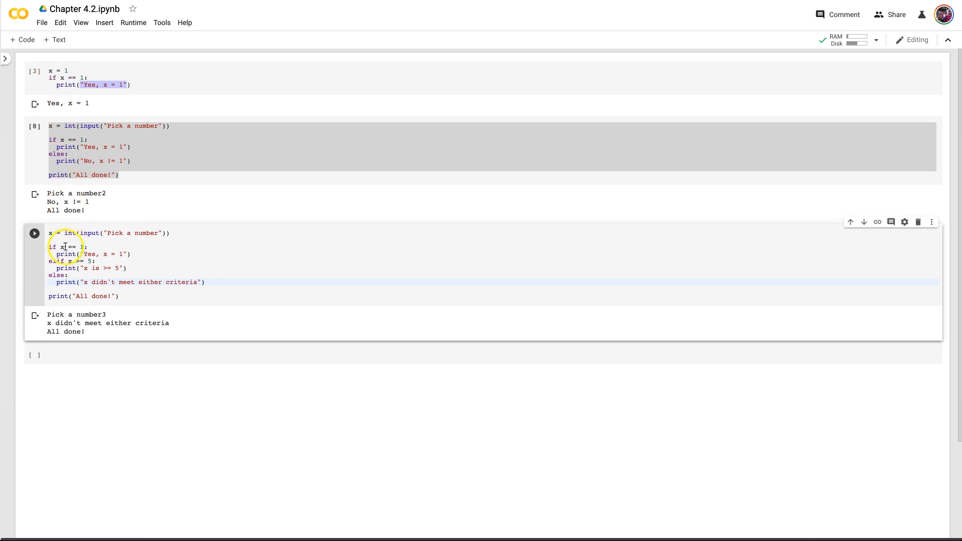
mouse_move(757, 361)
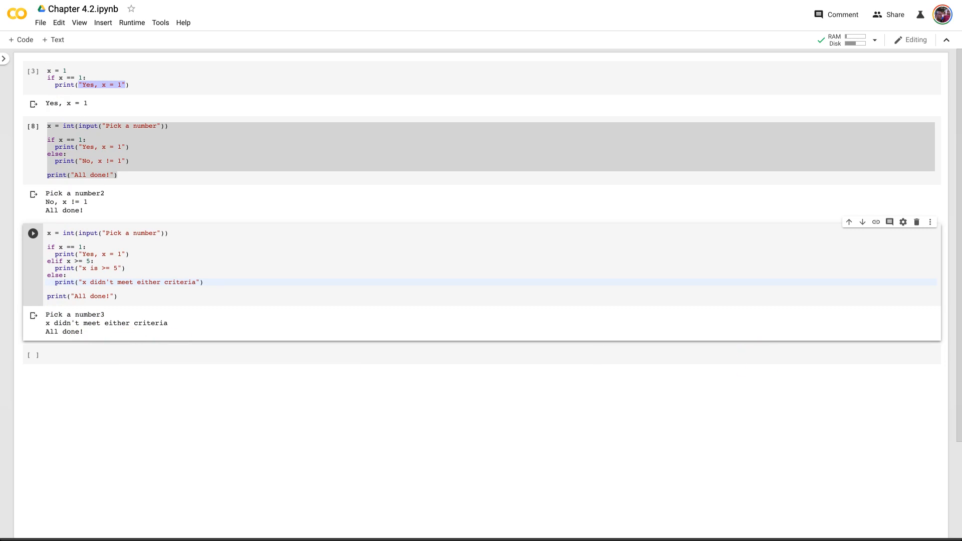
mouse_move(110, 365)
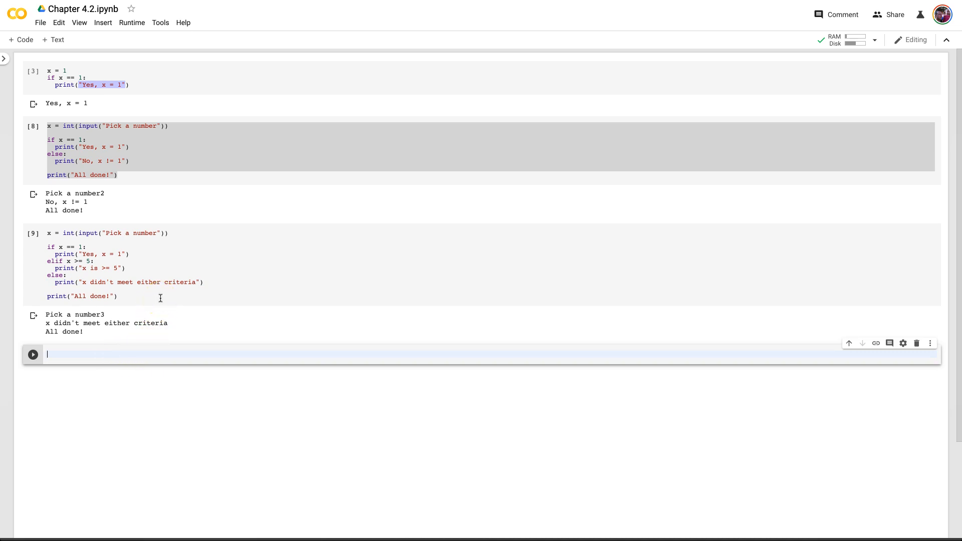
Write name = str(input("What's your name?")) in a new cell
text(name = st)
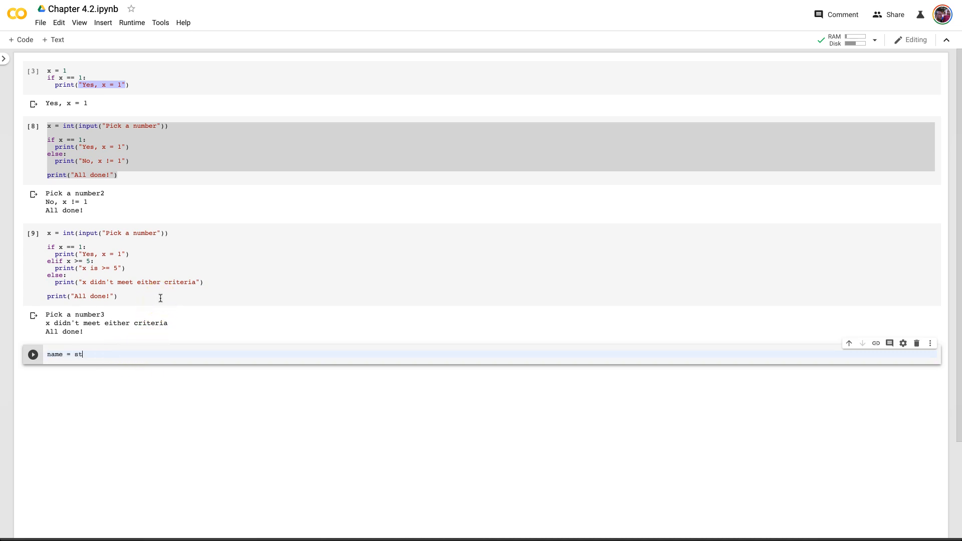
text(r())
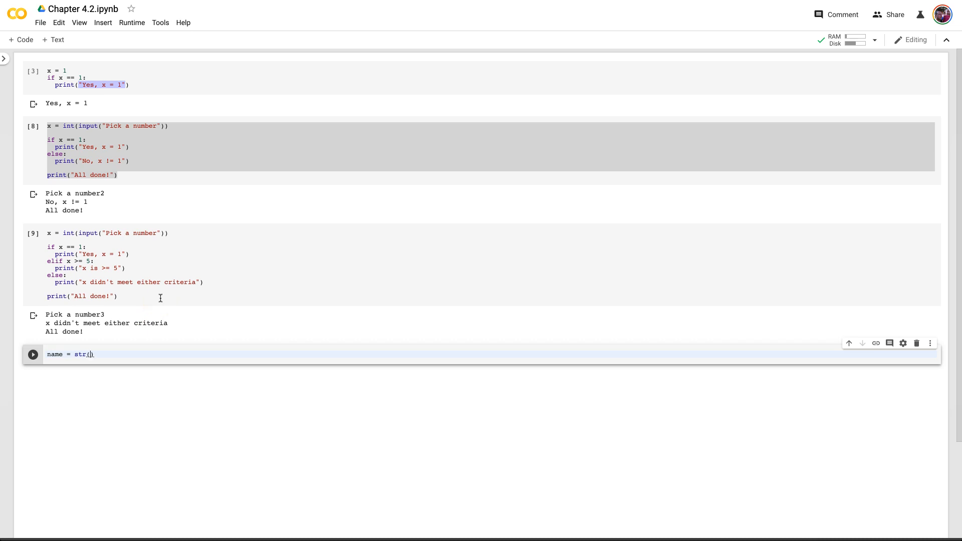
text(input()
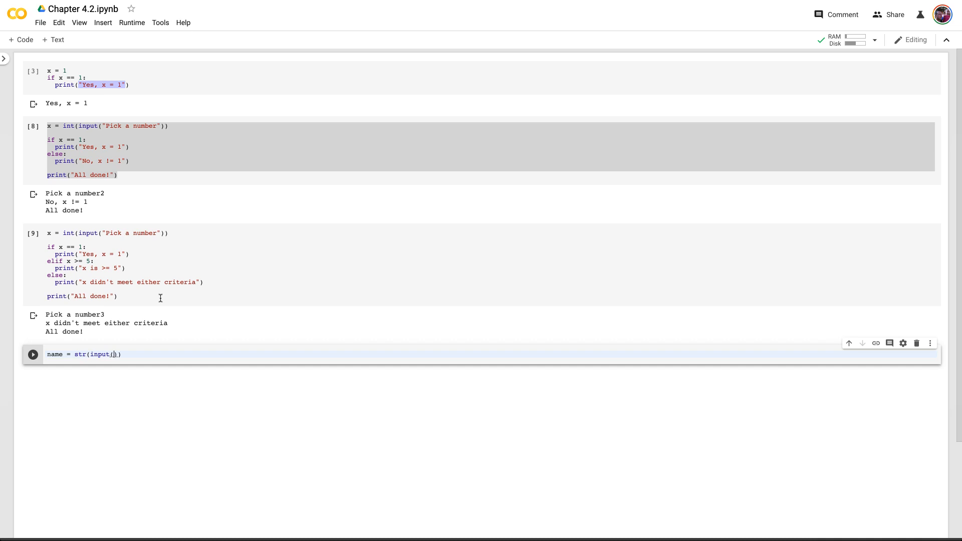
text("")
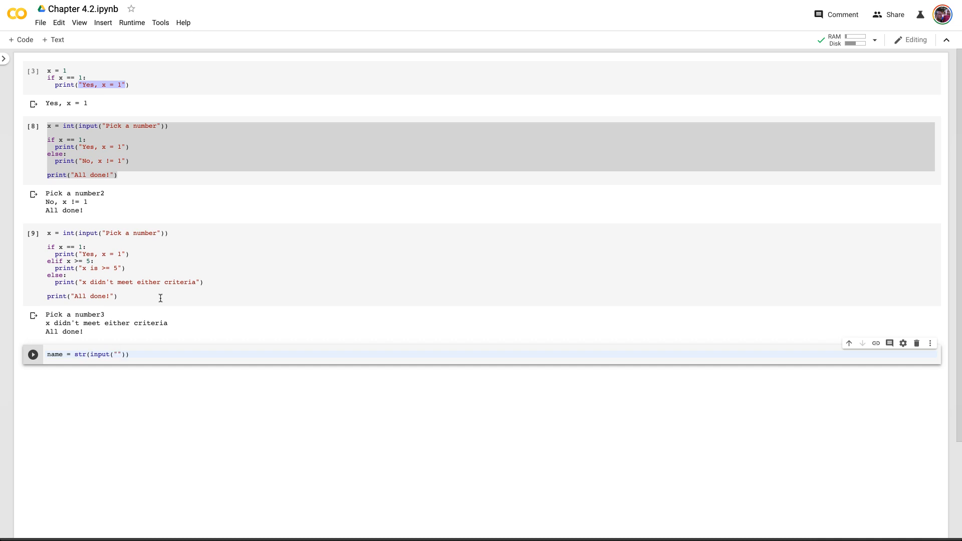
text(Whta)
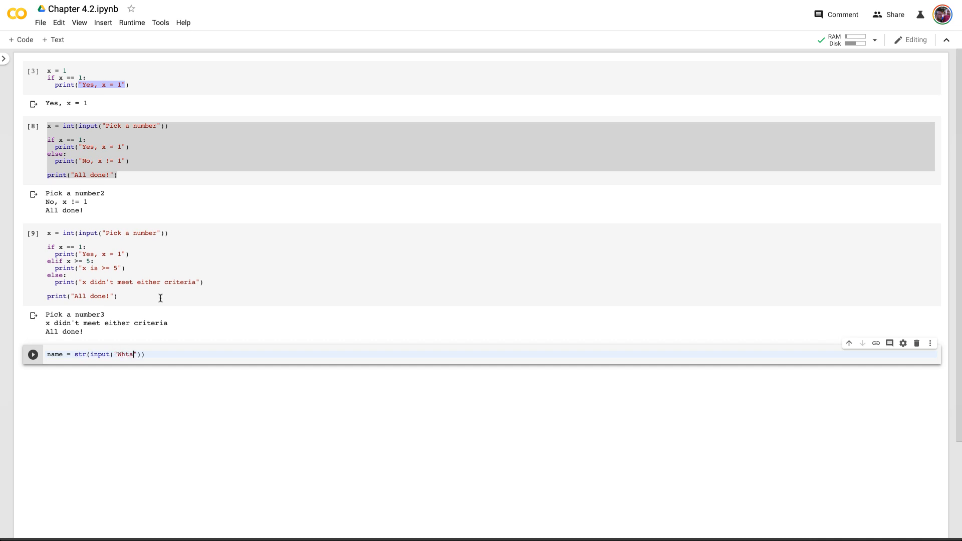
text(What's c)
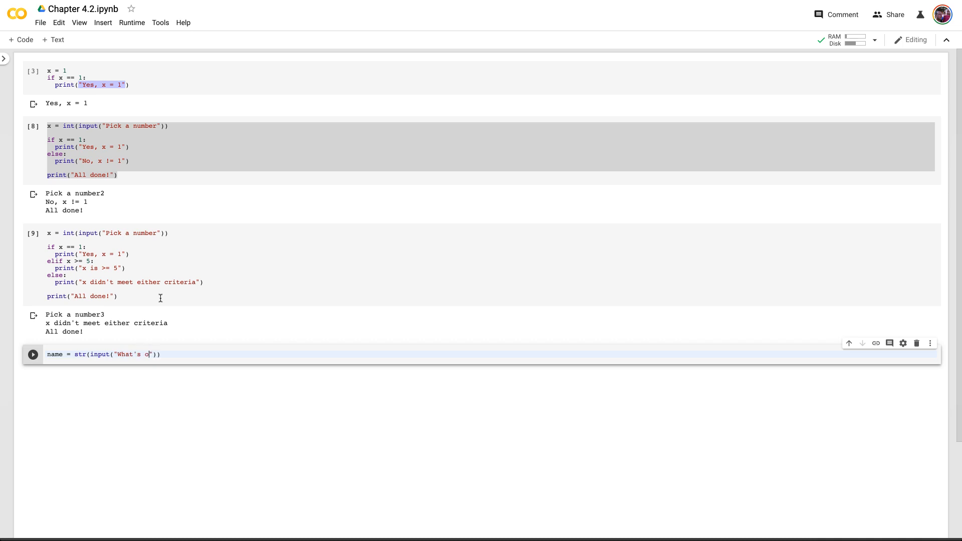
text(your name?)
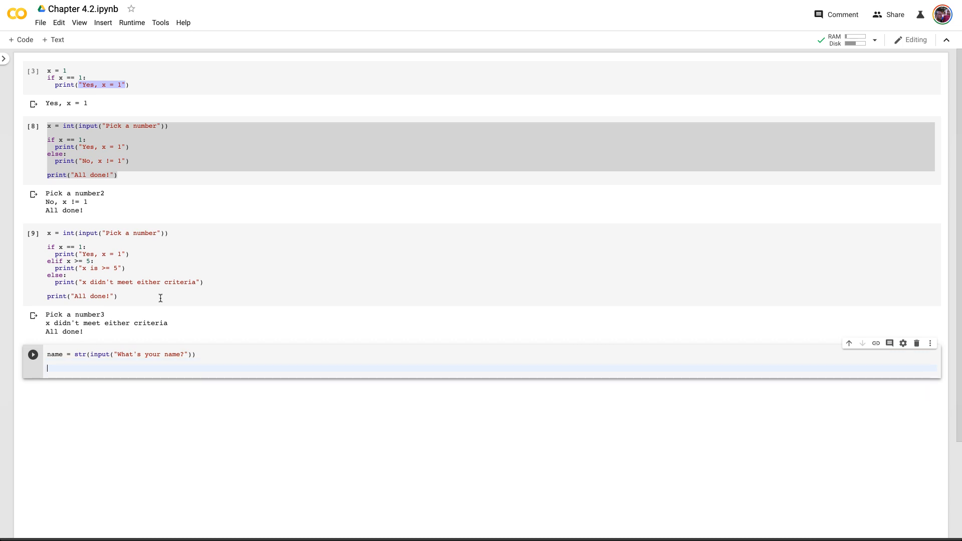
Add if name == "Mark" printing "You are probably the instructor", else "You are probably cool", and run it
text(if name)
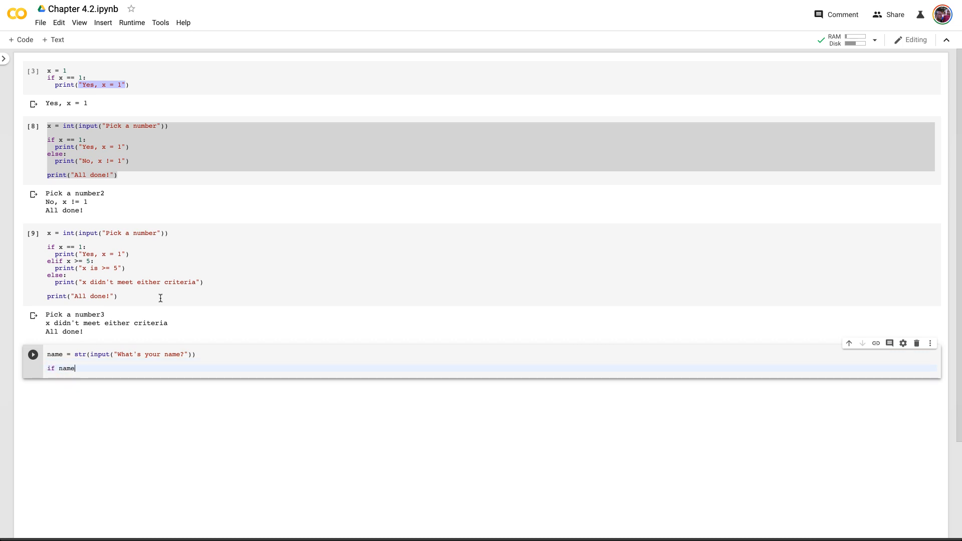
text(==")
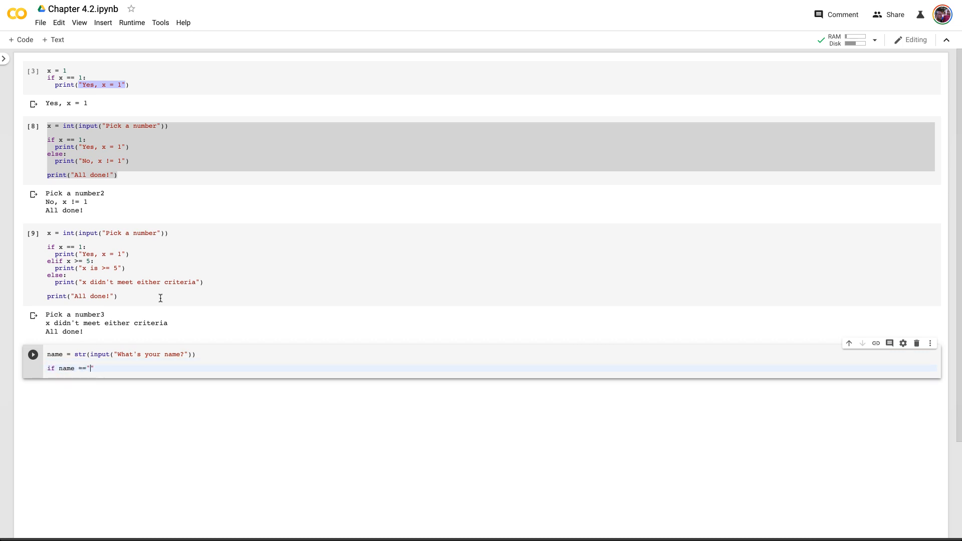
text(Mark)
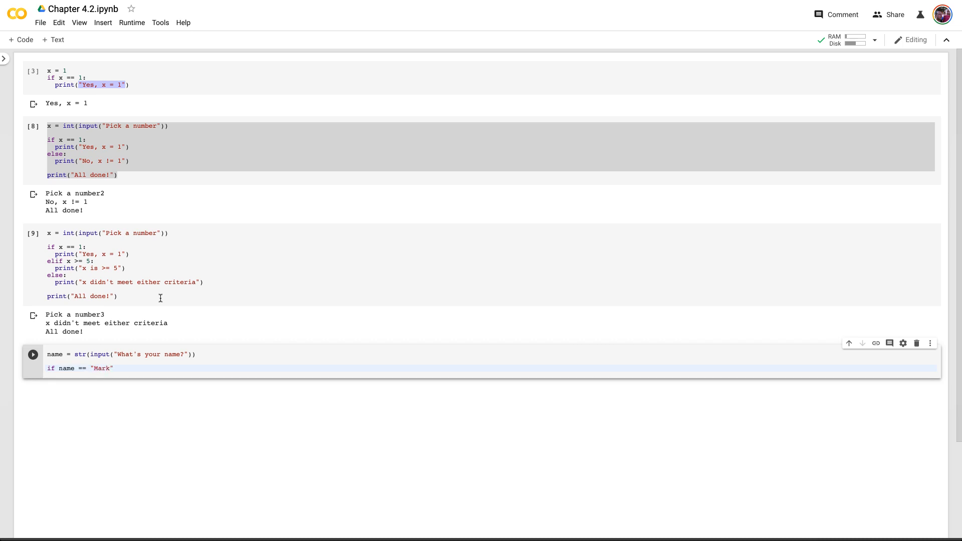
text(:)
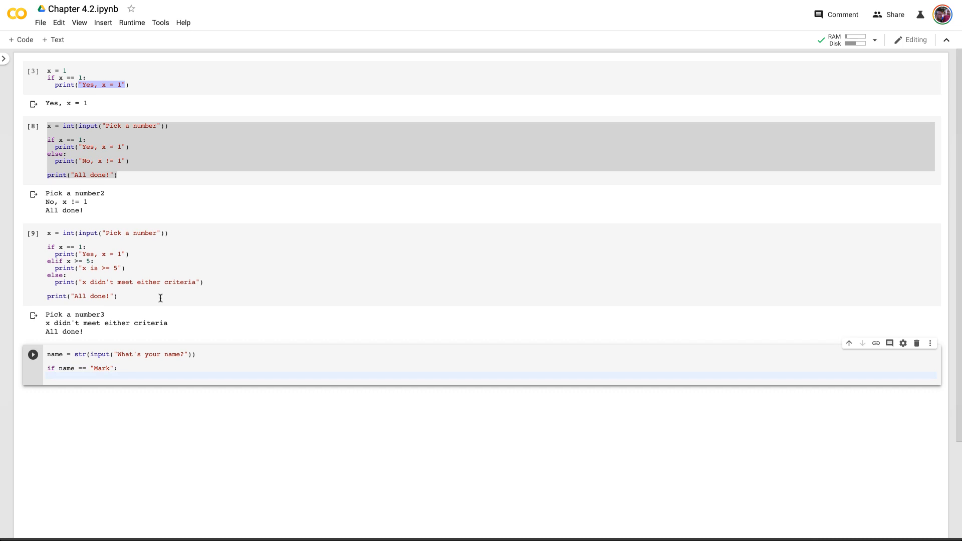
text(=)
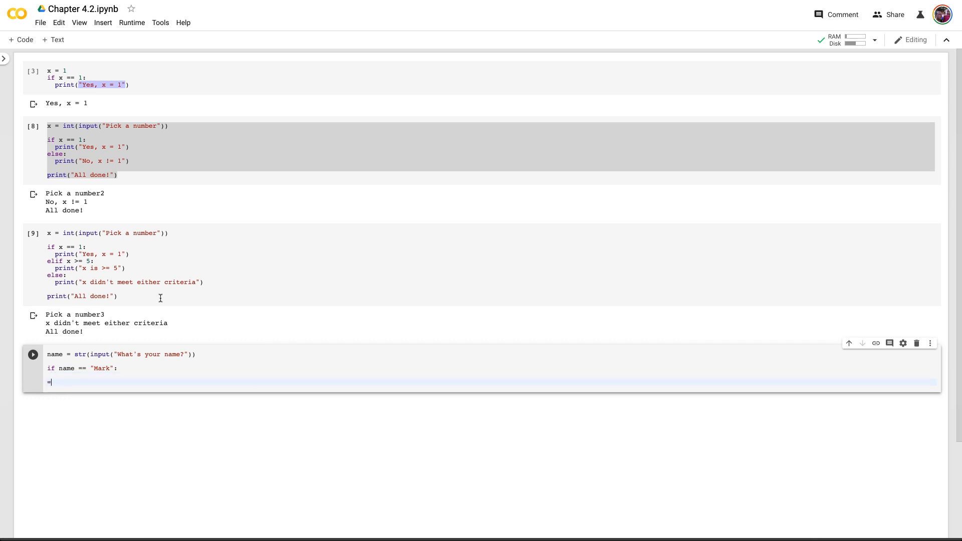
text(else:)
click(491, 375)
text(print(")
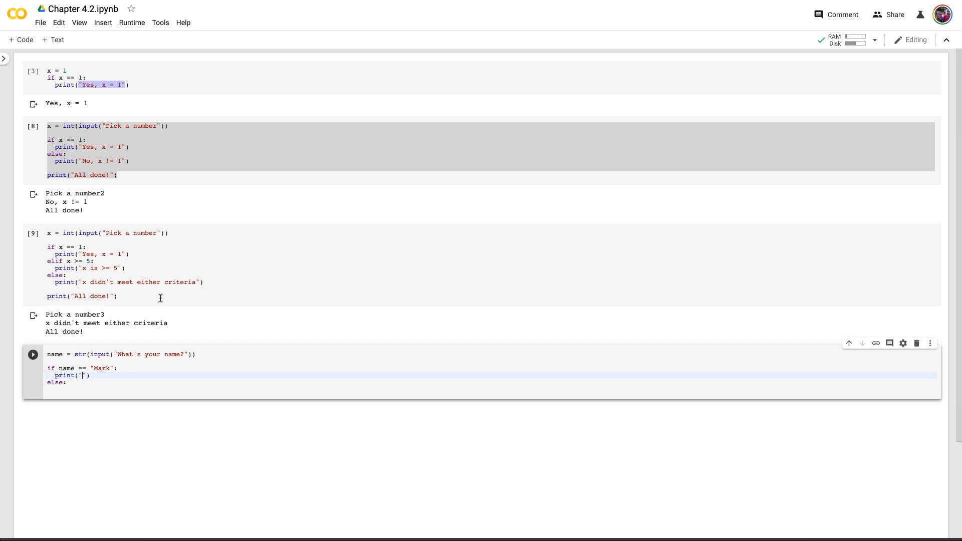
text(You are prob)
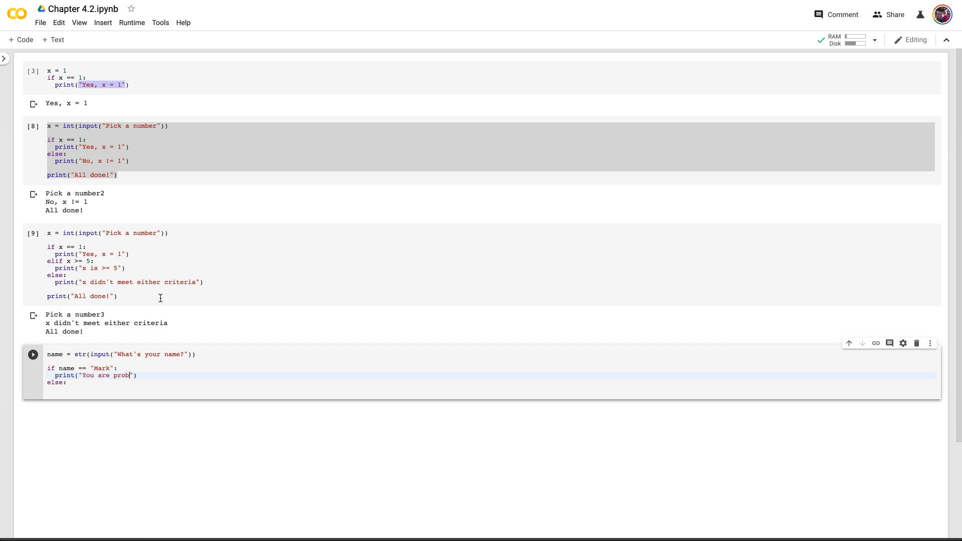
text(ably the instructo)
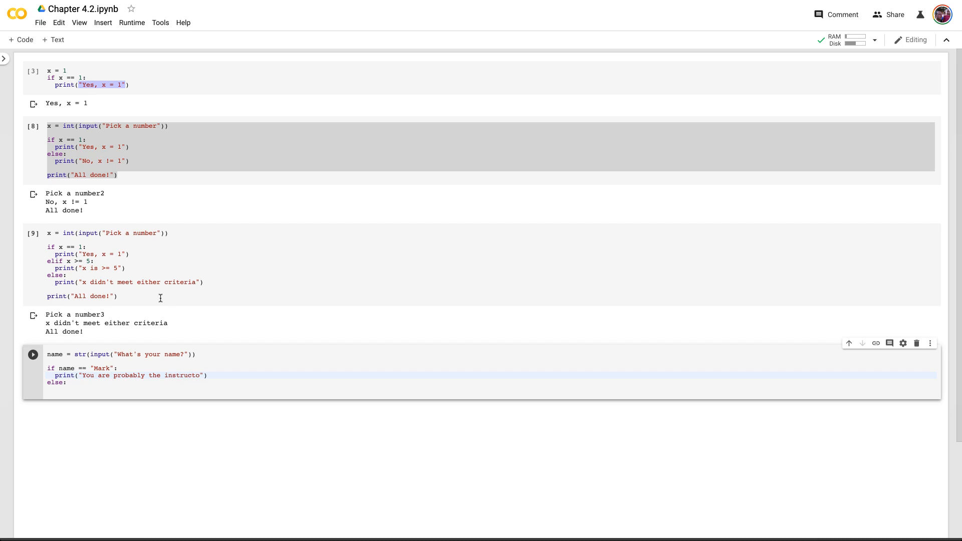
text(r)
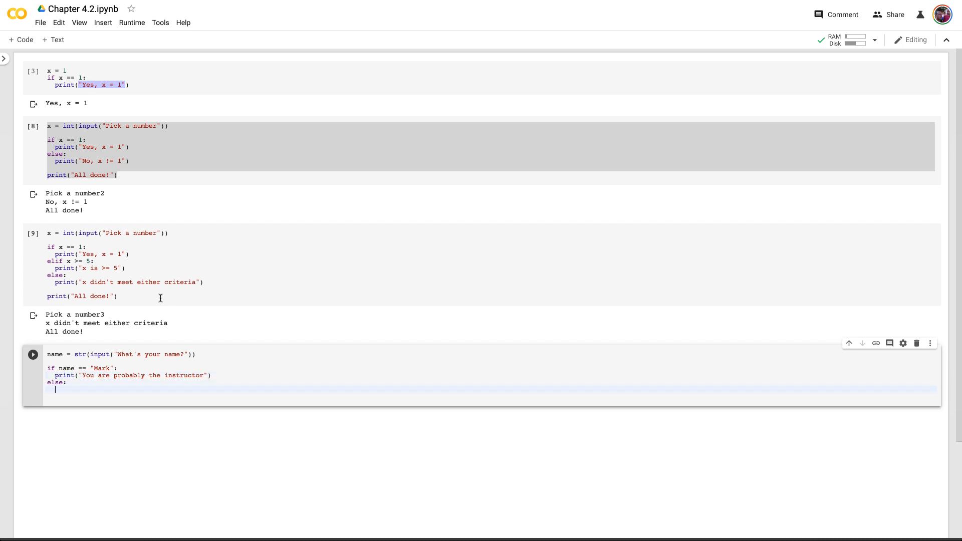
text(print())
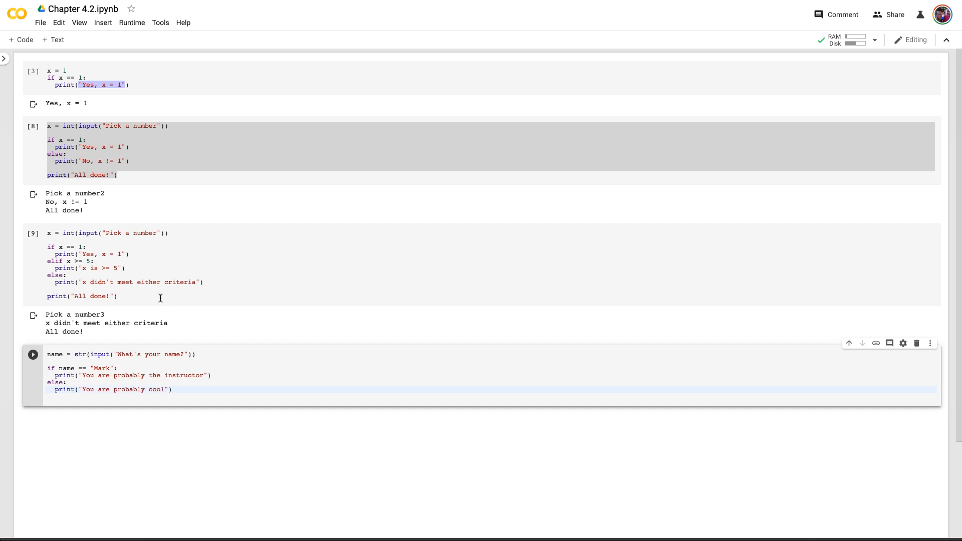
click(33, 354)
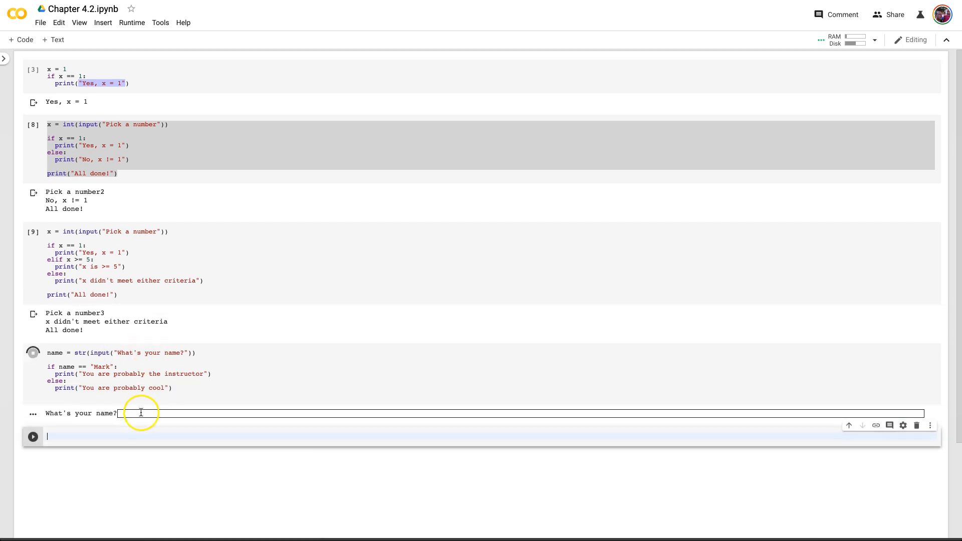
Answer Mark to print "You are probably the instructor", then rerun and enter another name
text(Mark)
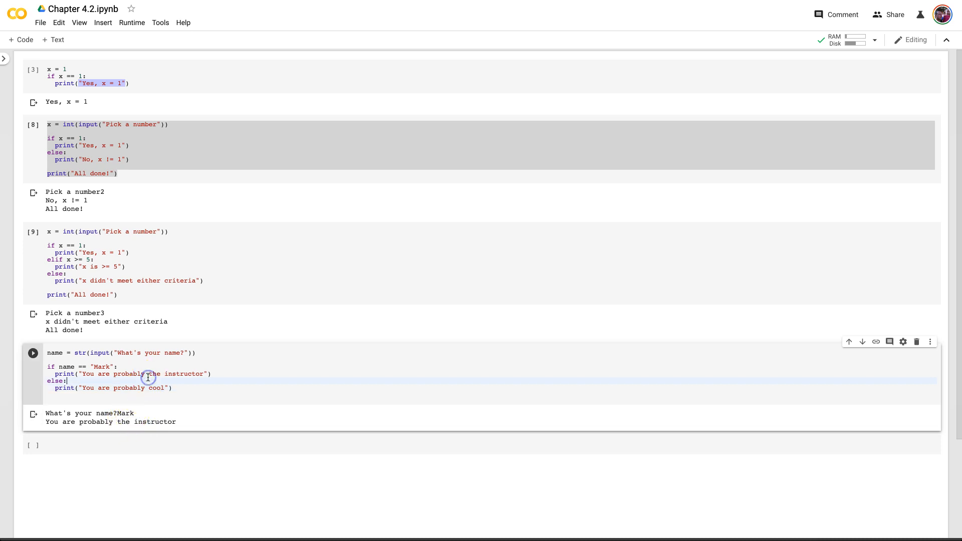
click(32, 352)
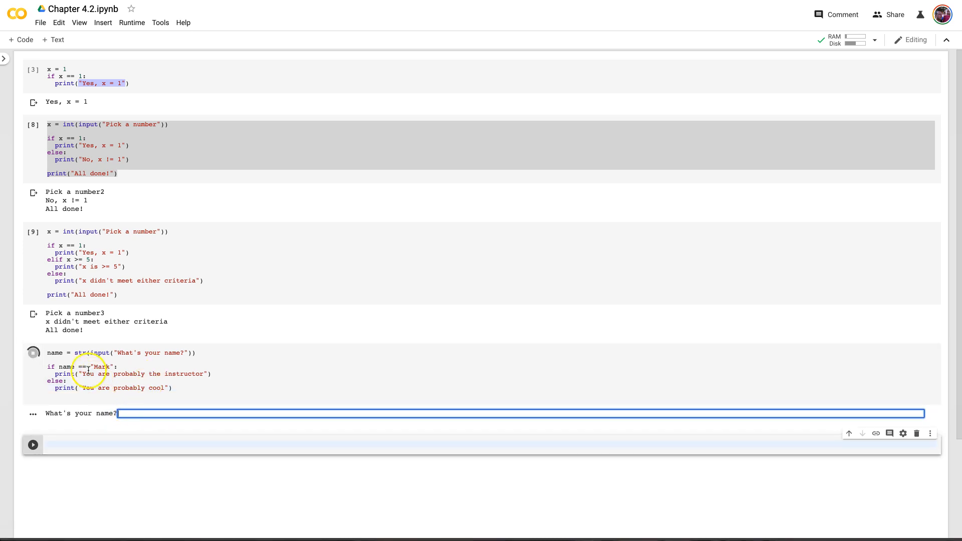
text(s)
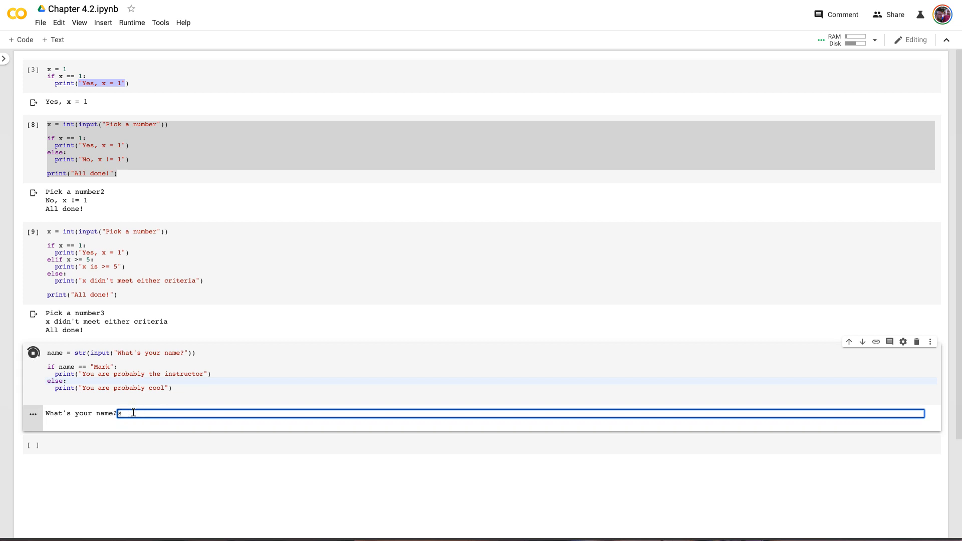
key(Enter)
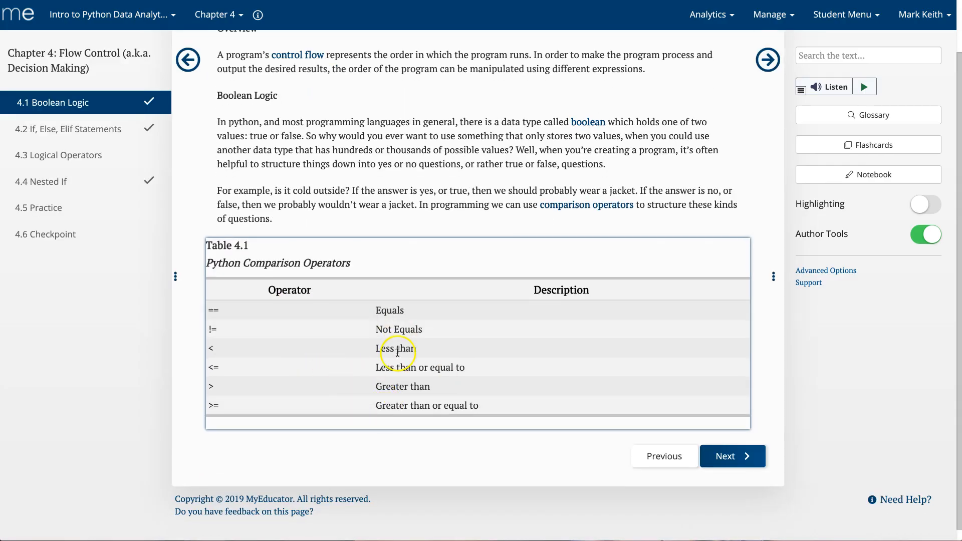
mouse_move(211, 310)
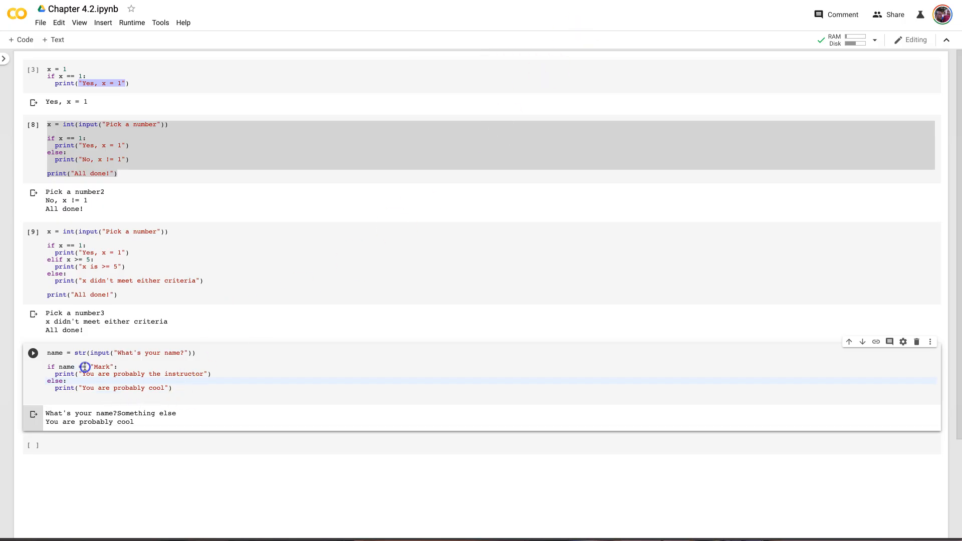
Switch the test to name != "Mark" and run with Mark, printing "You are probably cool"
text(!=)
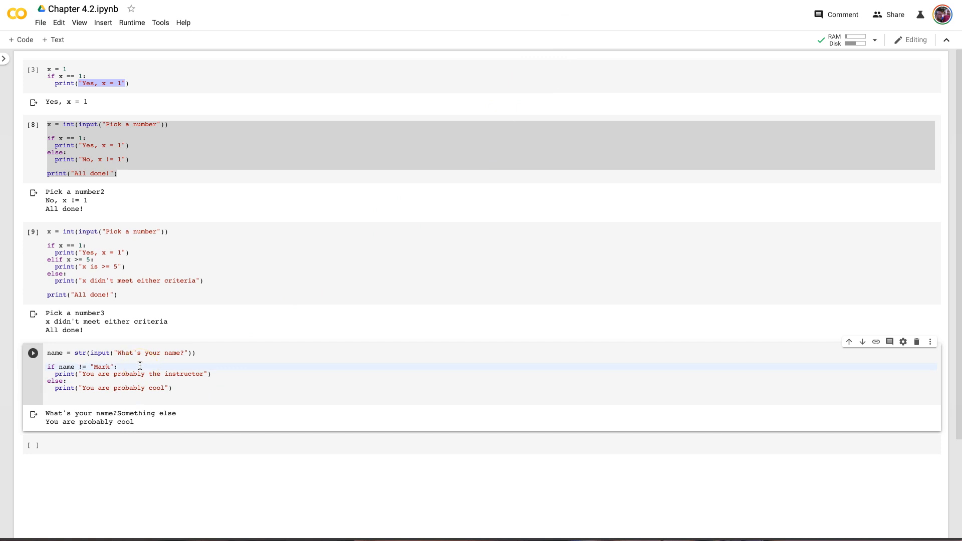
click(32, 353)
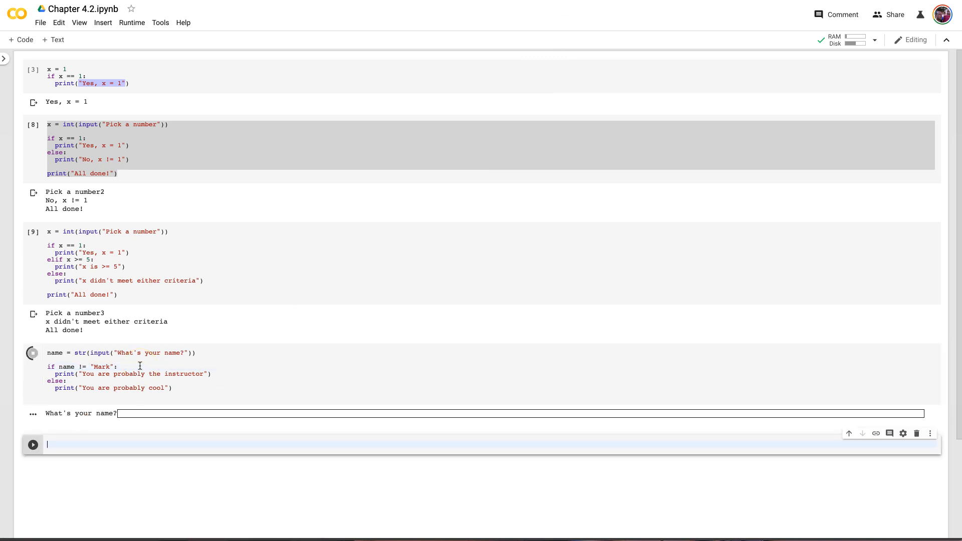
text(Mark)
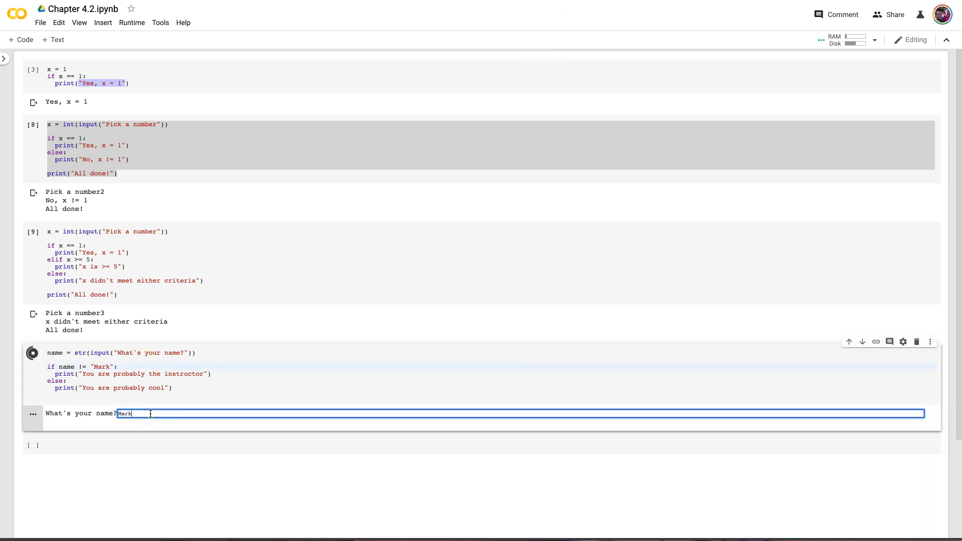
key(Enter)
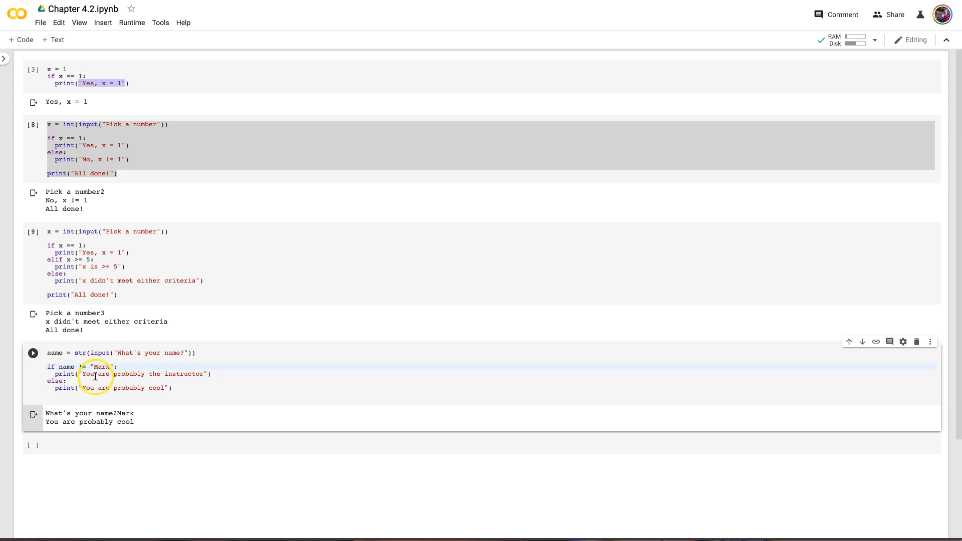
Highlight the instructor message line, then restore the condition to ==
double_click(98, 366)
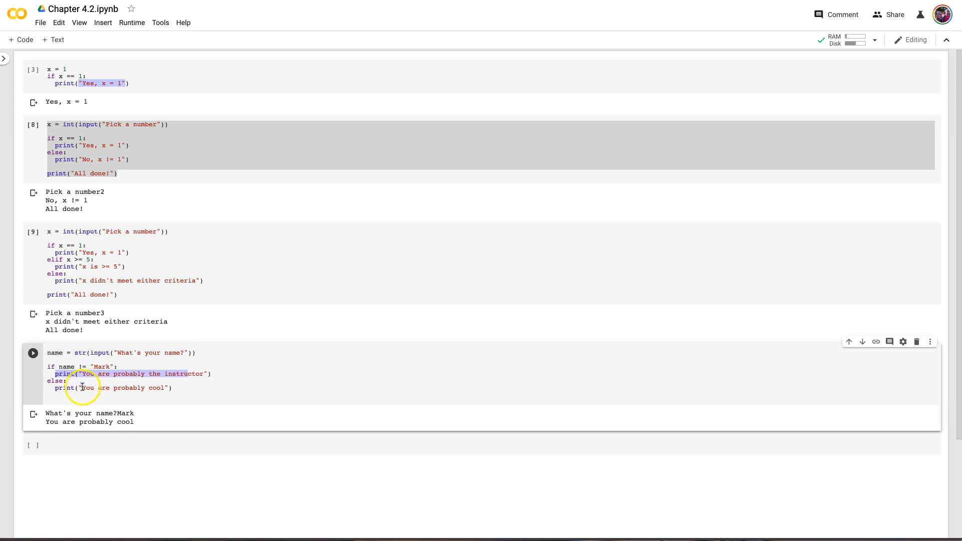
click(154, 366)
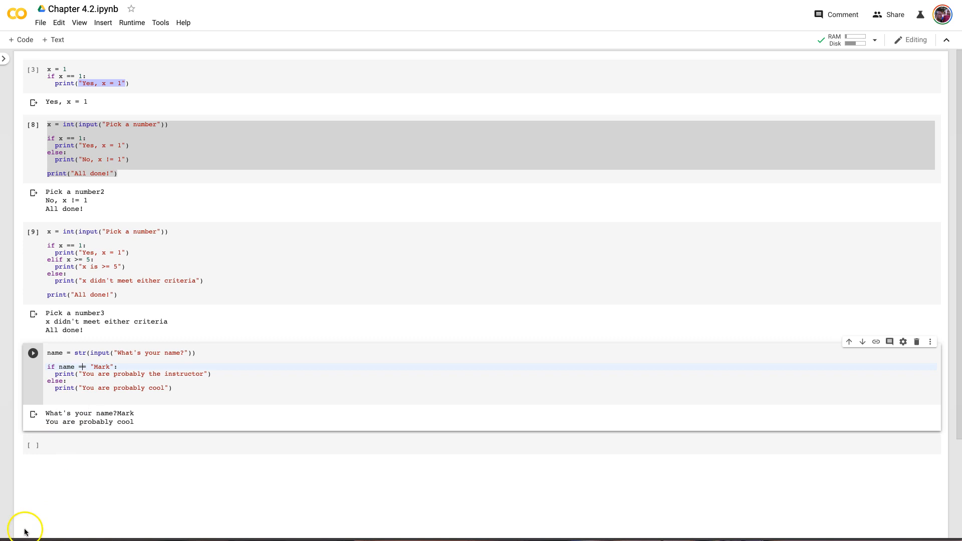
text(==)
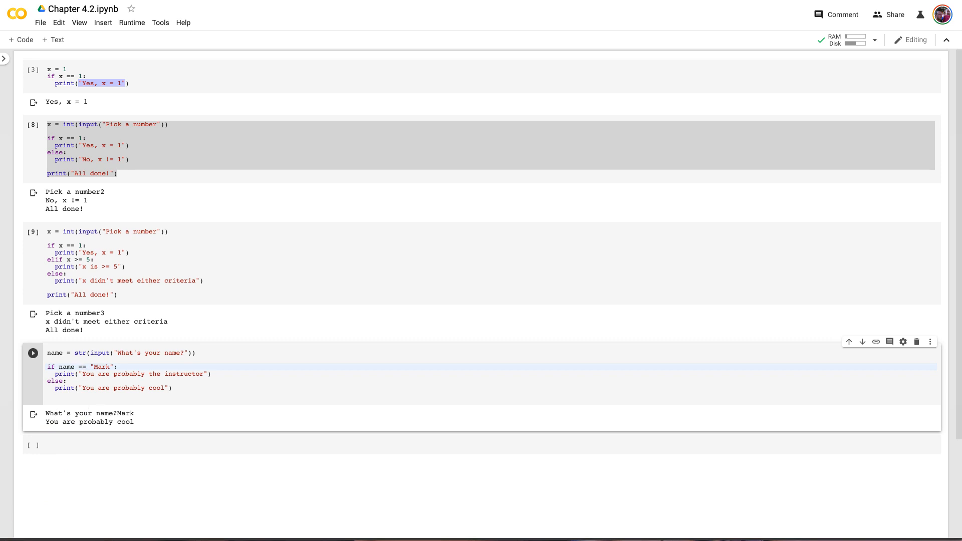